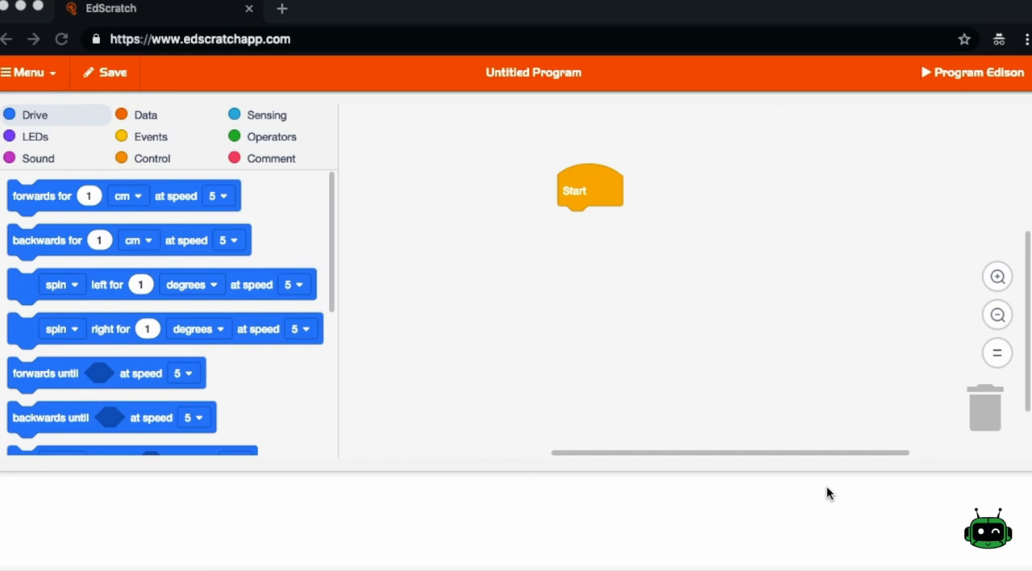
{"action": "mouse_move", "coordinate": [143, 155]}
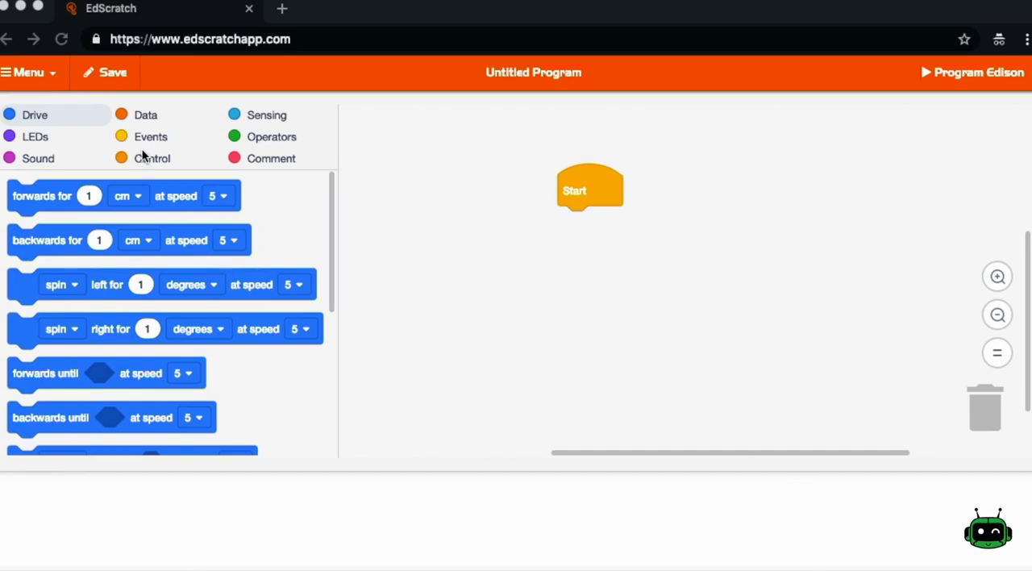
{"action": "mouse_move", "coordinate": [68, 142]}
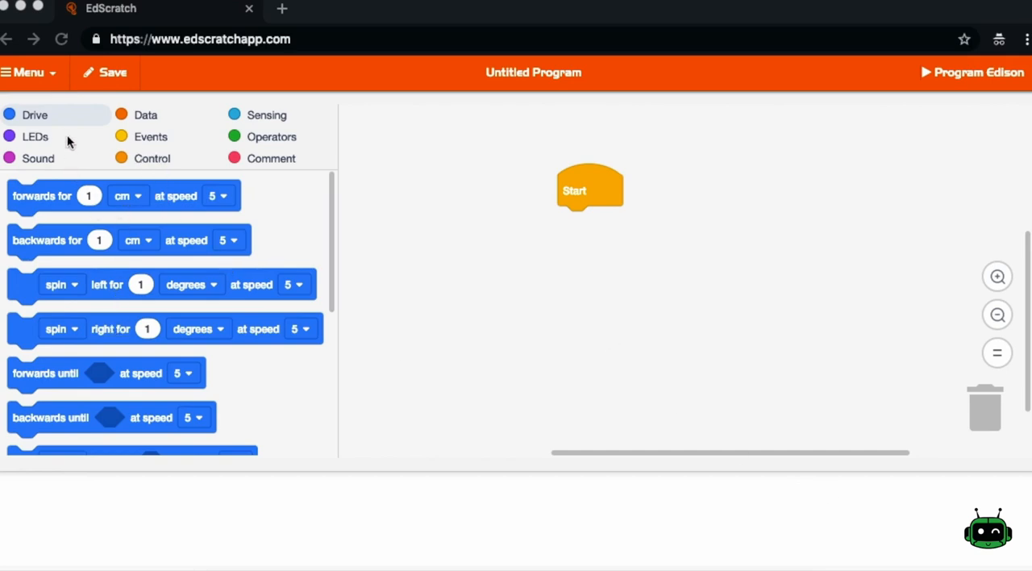
Browse the Sound, Data and Sensing block categories, leaving Sensing shown.
{"action": "left_click", "coordinate": [39, 157]}
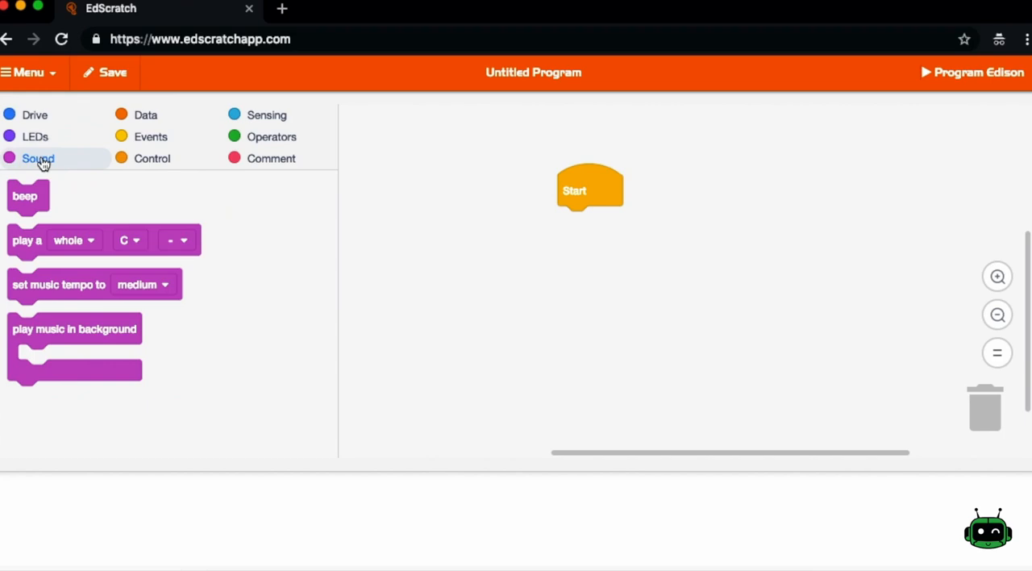
{"action": "left_click", "coordinate": [145, 115]}
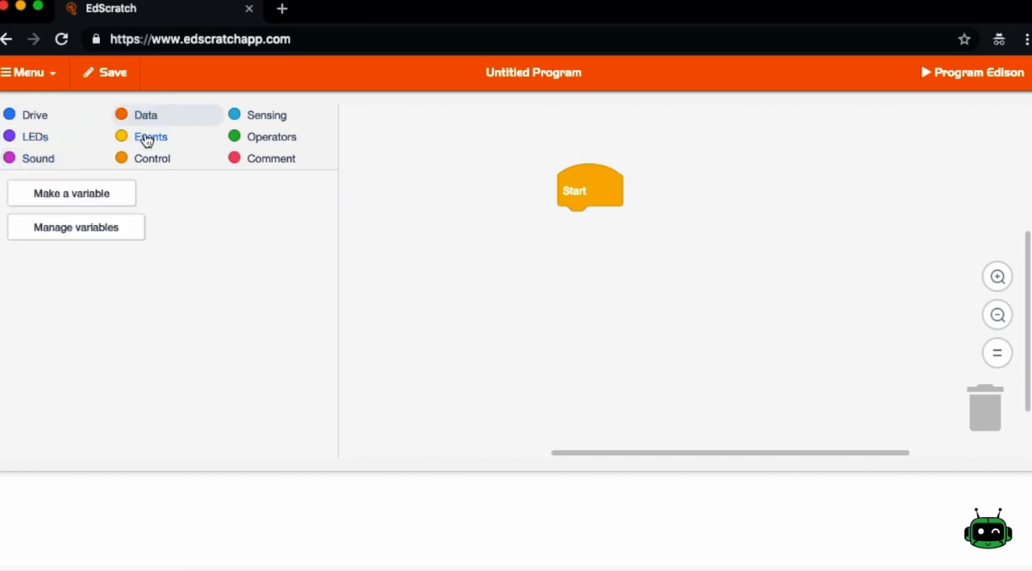
{"action": "left_click", "coordinate": [266, 114]}
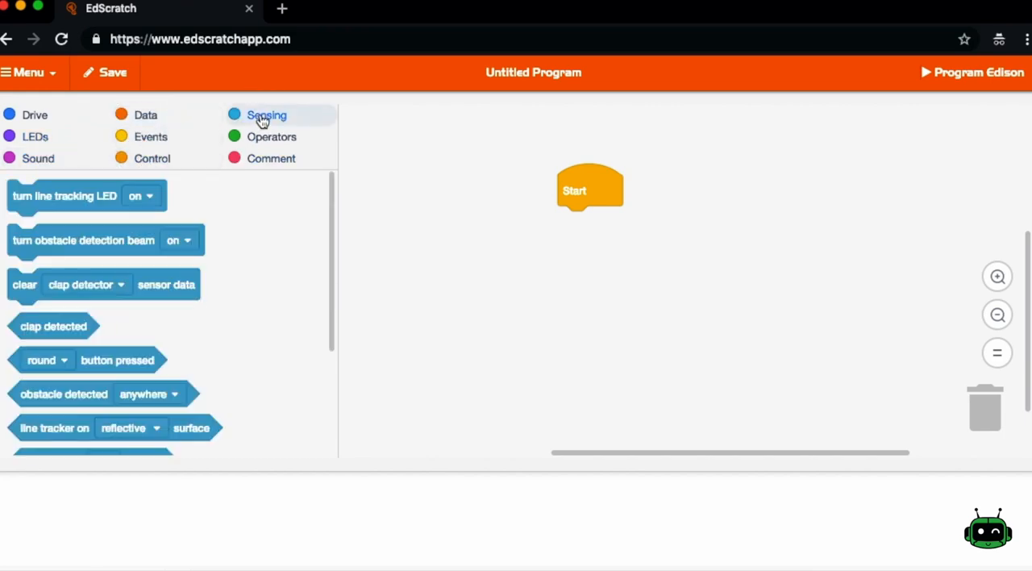
{"action": "mouse_move", "coordinate": [261, 119]}
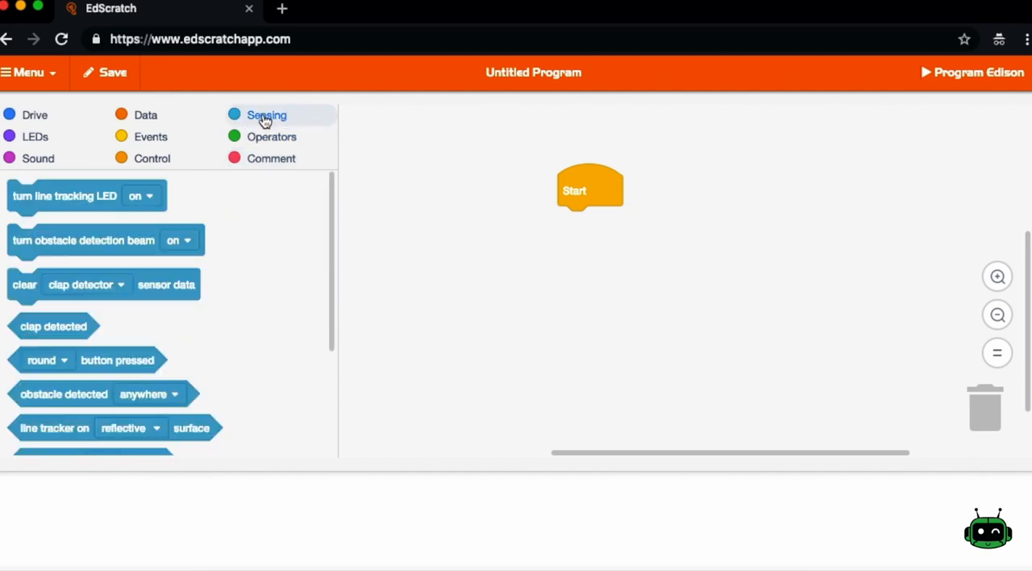
{"action": "mouse_move", "coordinate": [97, 158]}
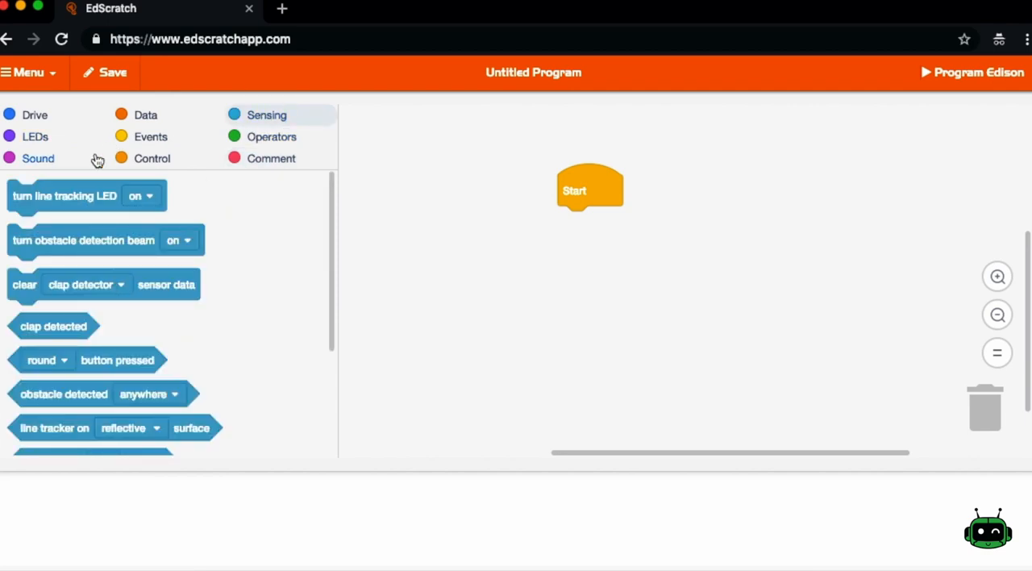
{"action": "mouse_move", "coordinate": [45, 145]}
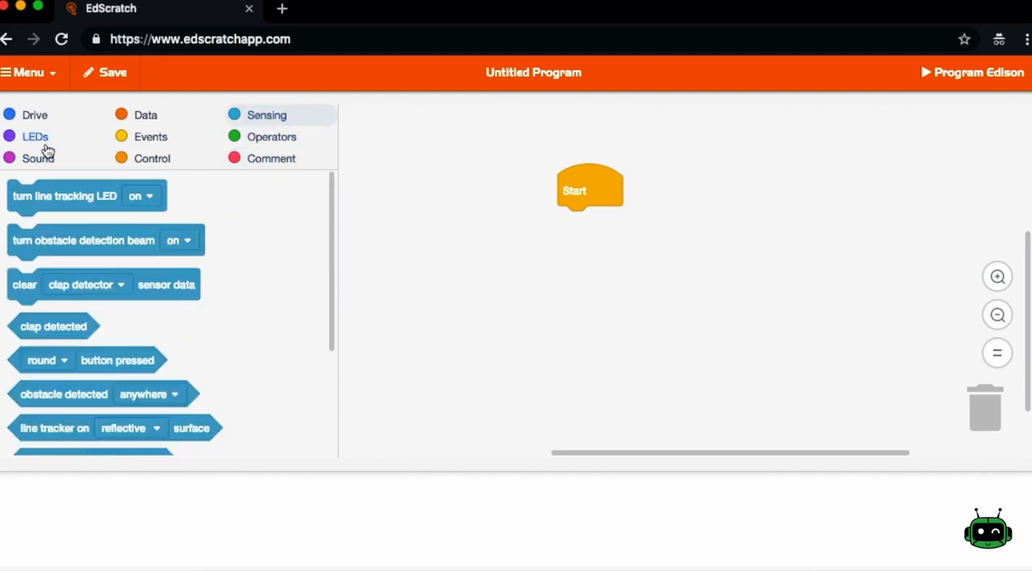
Snap a 'turn left LED on' block from the LEDs category beneath Start.
{"action": "left_click", "coordinate": [36, 135]}
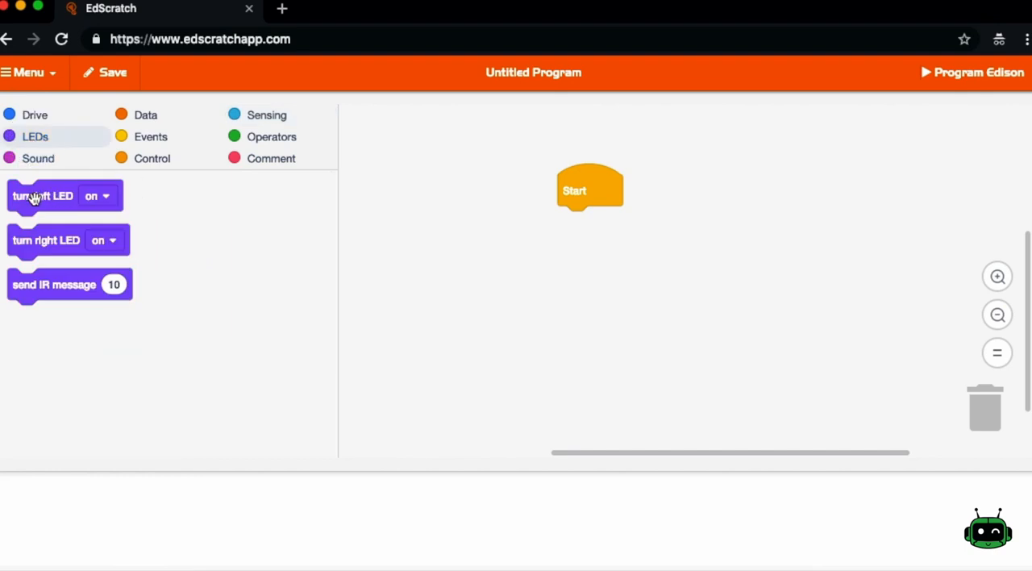
{"action": "left_click_drag", "start_coordinate": [42, 195], "coordinate": [429, 247]}
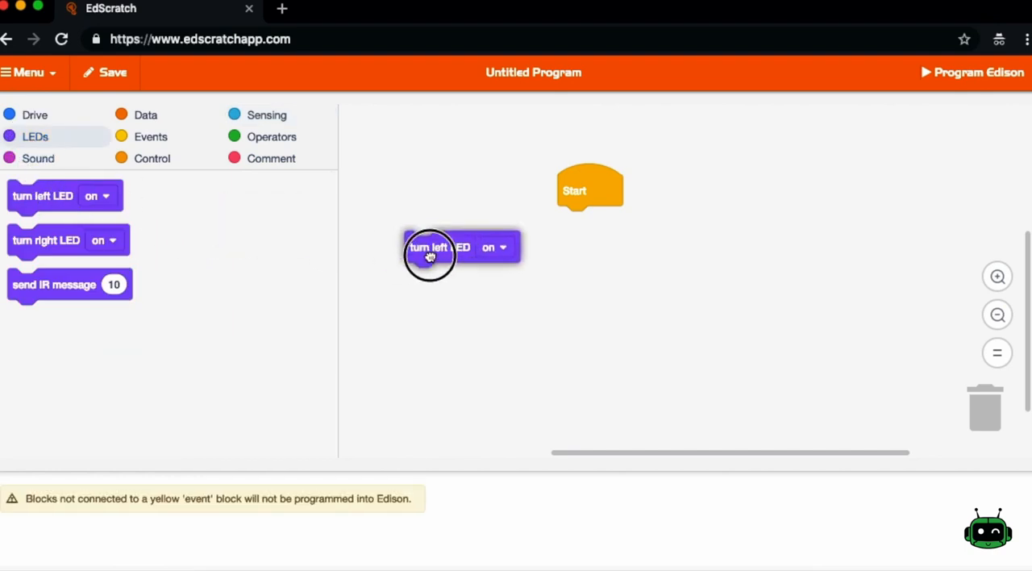
{"action": "left_click_drag", "start_coordinate": [429, 248], "coordinate": [587, 226]}
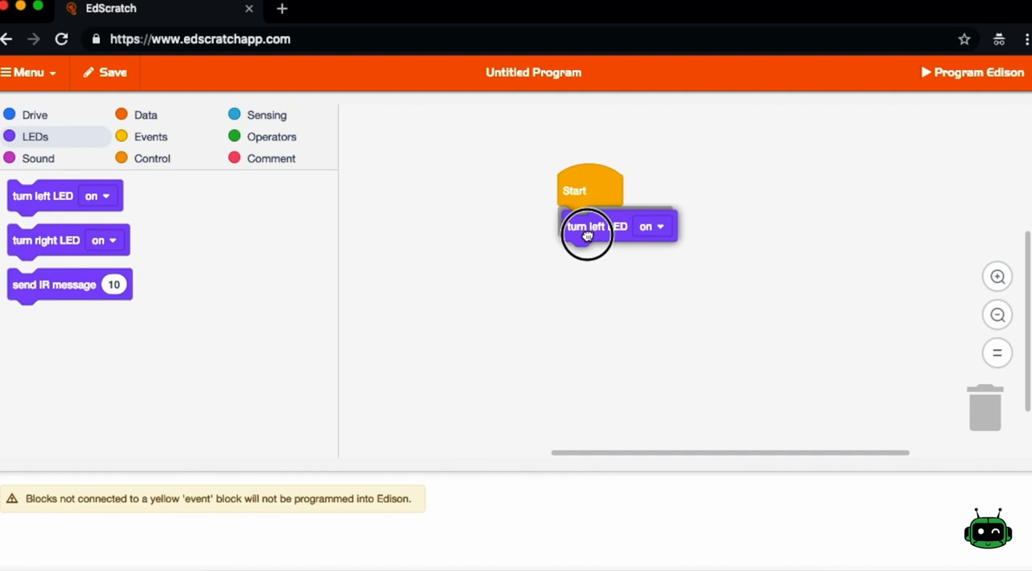
{"action": "left_click_drag", "start_coordinate": [586, 232], "coordinate": [594, 223]}
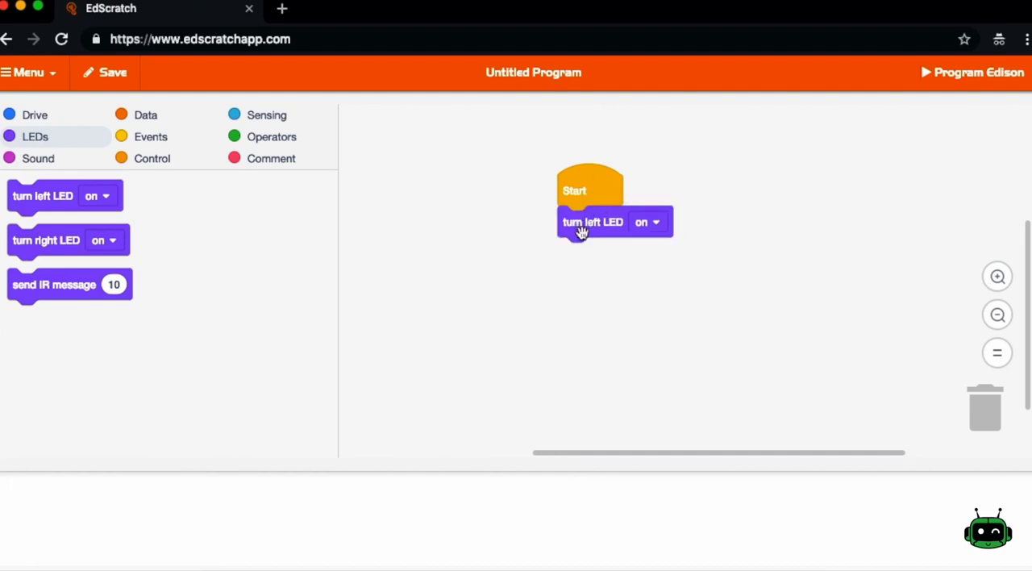
{"action": "mouse_move", "coordinate": [563, 292]}
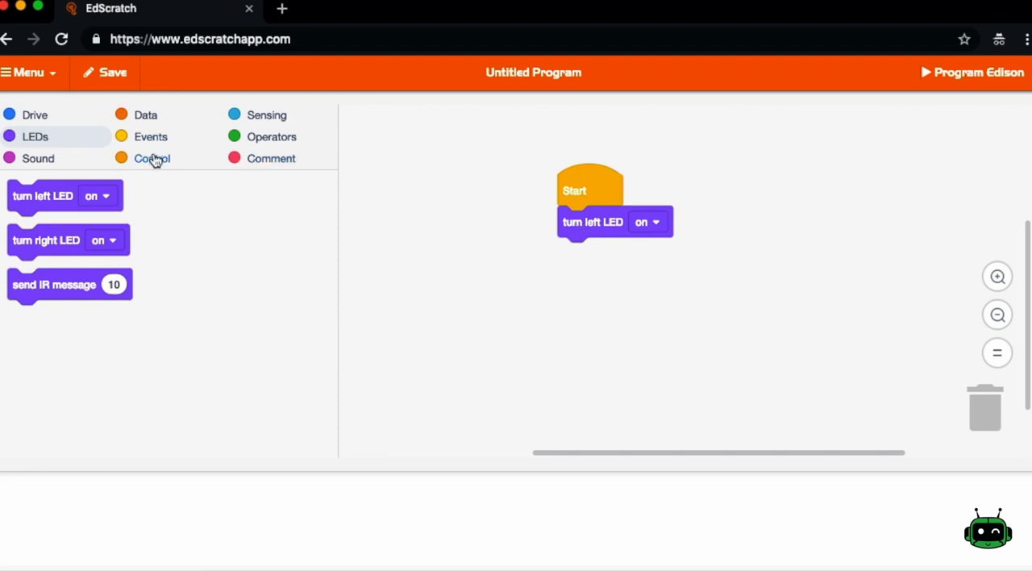
{"action": "mouse_move", "coordinate": [152, 158]}
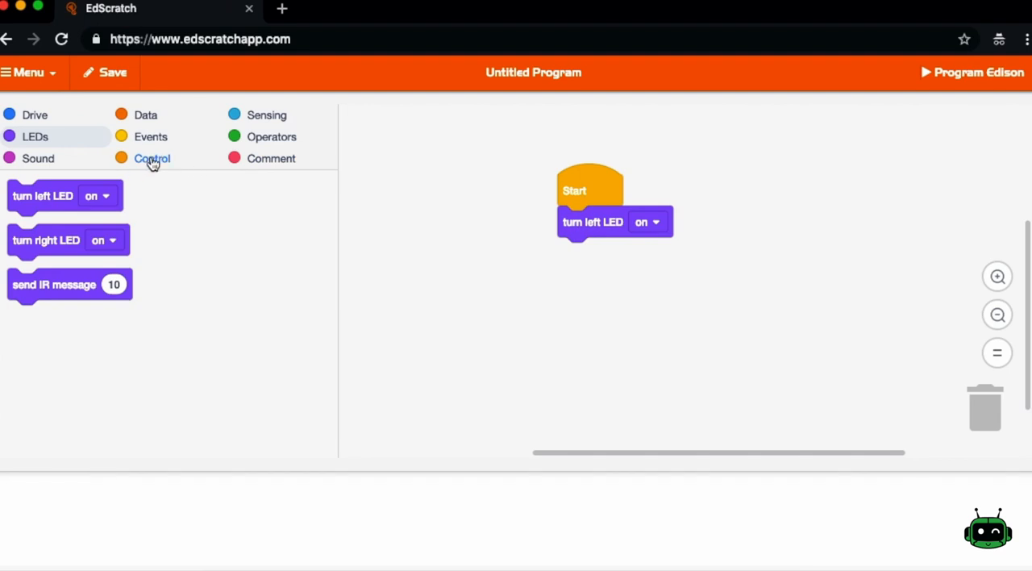
Place an empty forever loop loose in the workspace, keeping 'turn left LED on' under Start.
{"action": "left_click", "coordinate": [152, 158]}
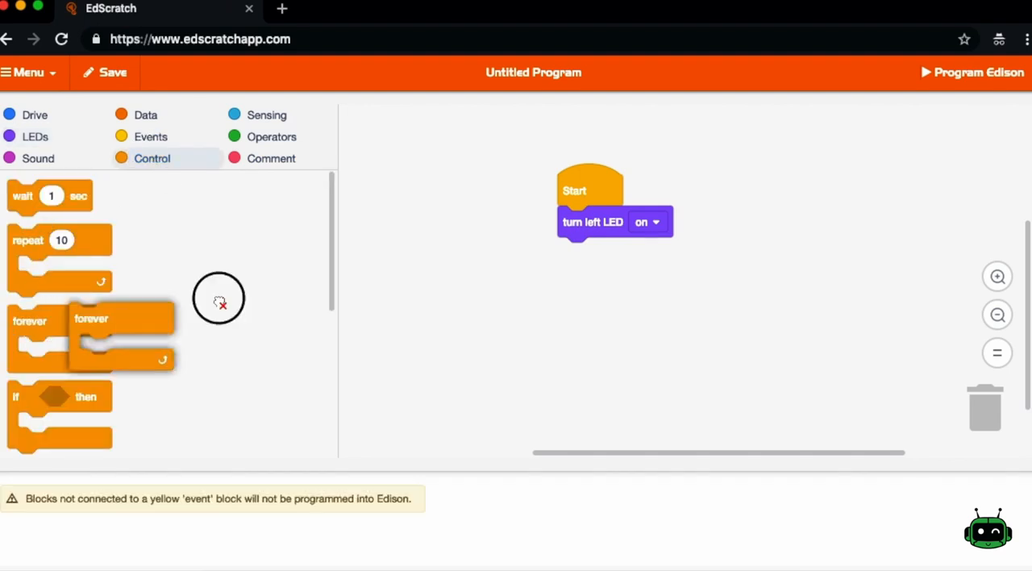
{"action": "left_click_drag", "start_coordinate": [90, 319], "coordinate": [535, 310]}
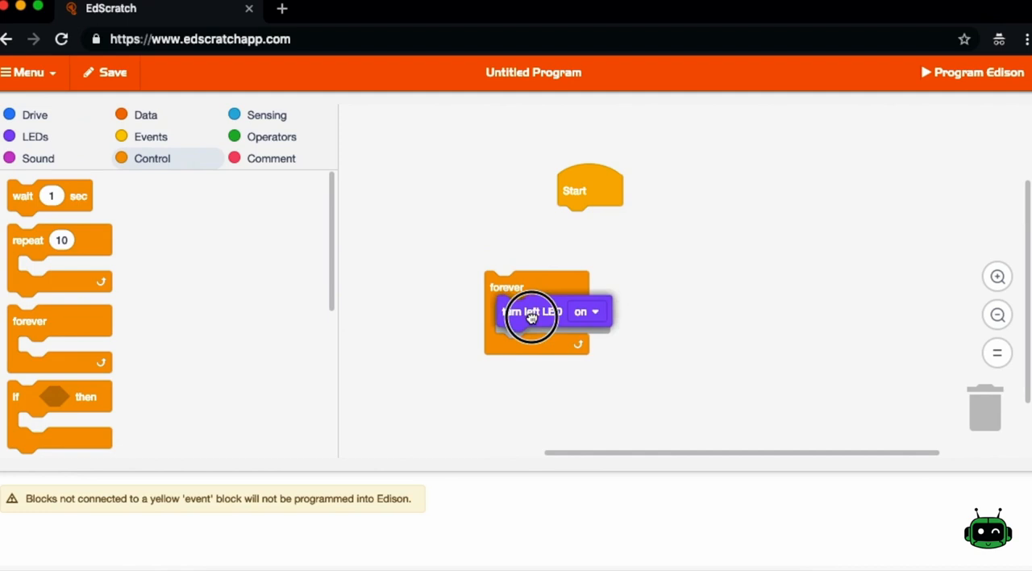
{"action": "left_click_drag", "start_coordinate": [532, 315], "coordinate": [609, 222]}
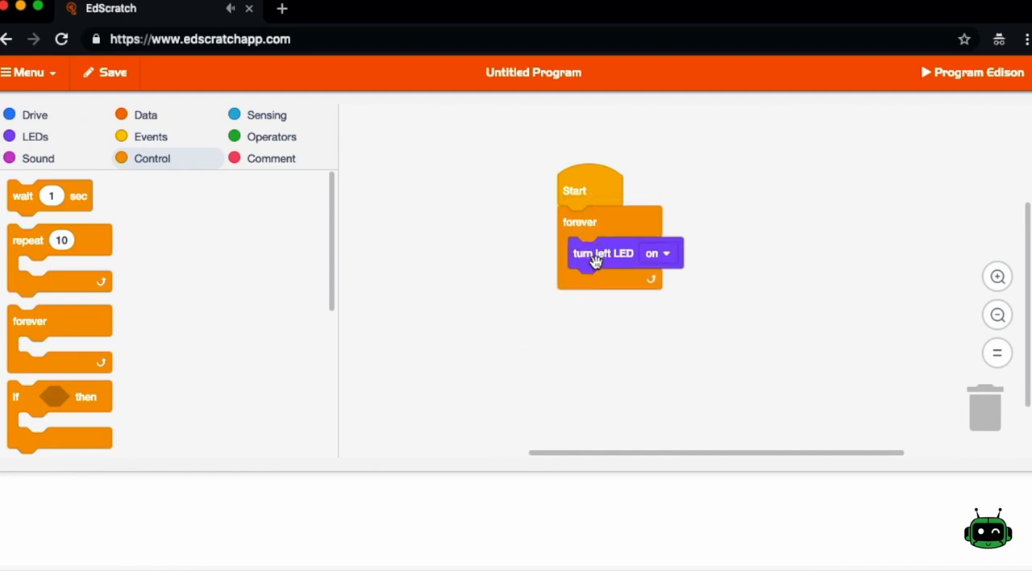
{"action": "mouse_move", "coordinate": [605, 229]}
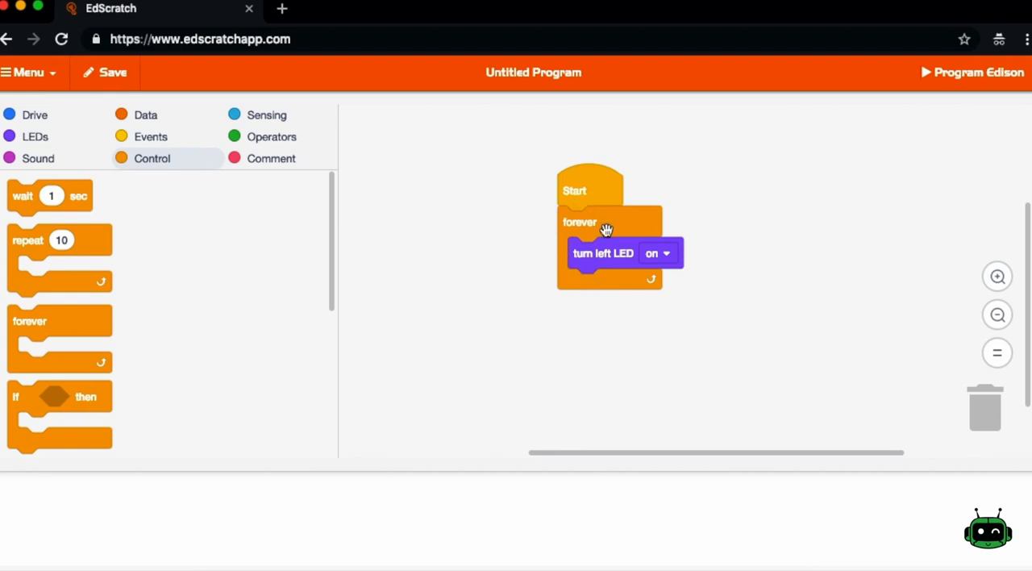
{"action": "mouse_move", "coordinate": [587, 277]}
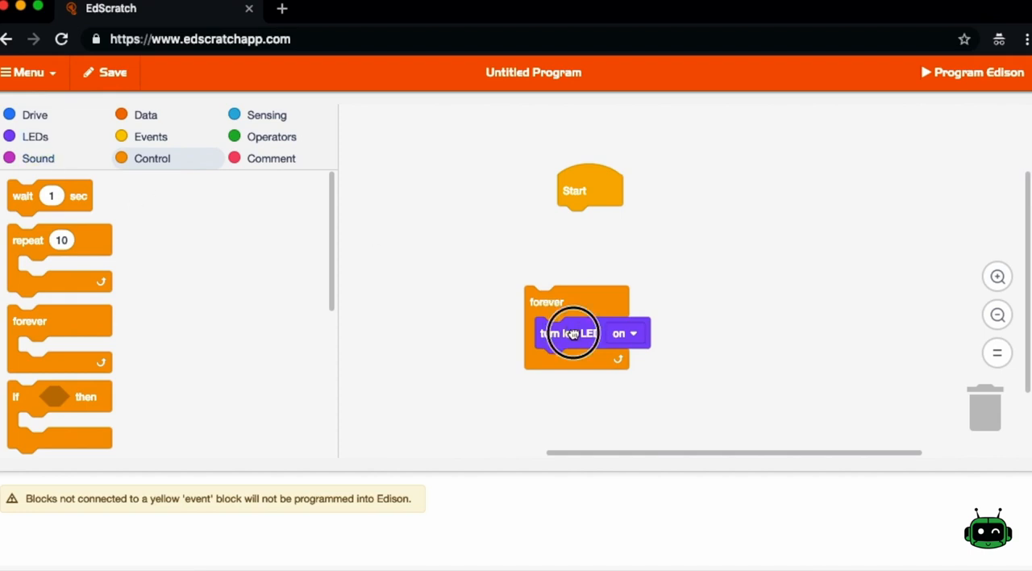
{"action": "left_click_drag", "start_coordinate": [577, 333], "coordinate": [615, 222]}
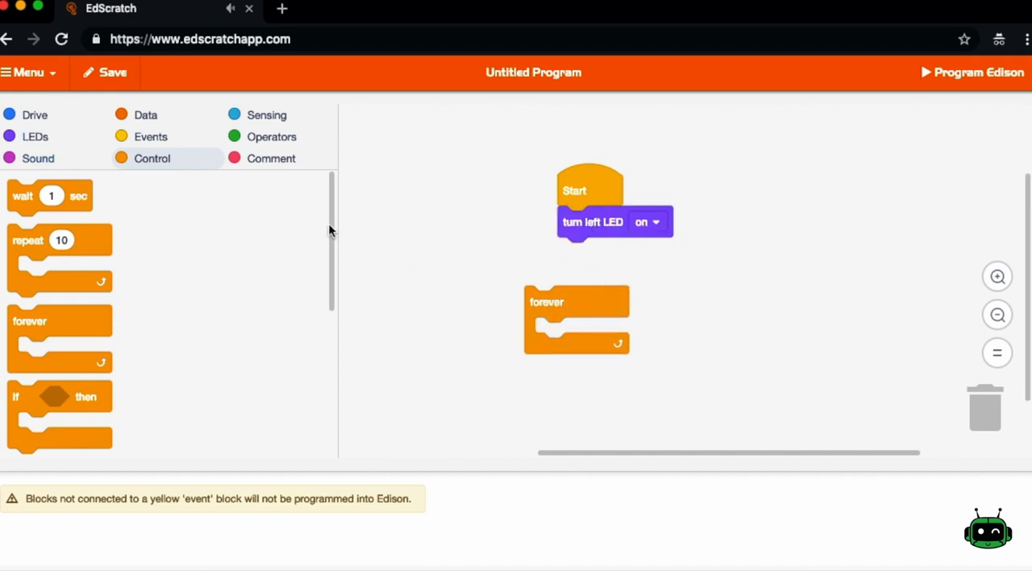
Attach a 'wait 1 sec' block after 'turn left LED on'.
{"action": "left_click", "coordinate": [36, 136]}
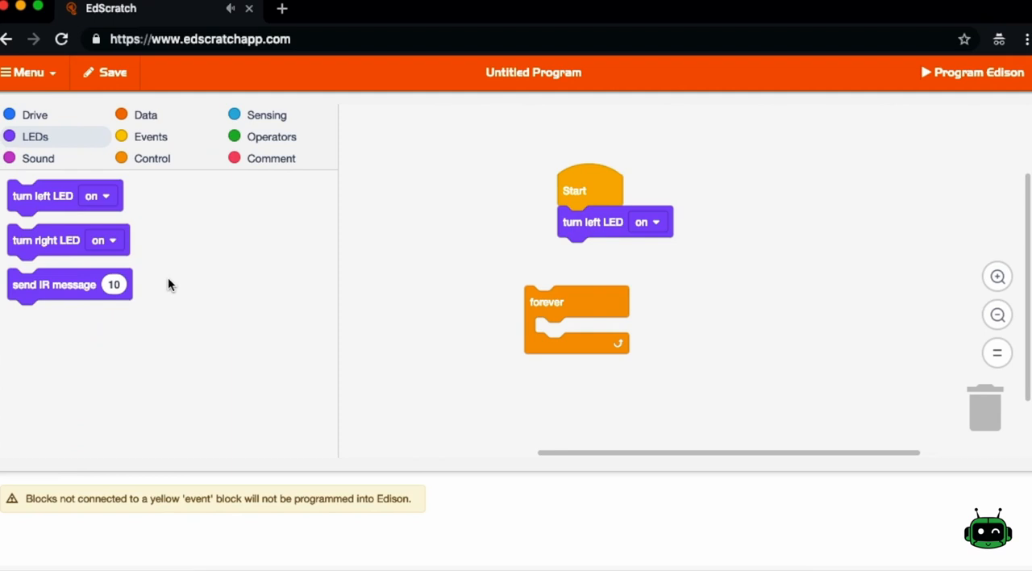
{"action": "mouse_move", "coordinate": [464, 251]}
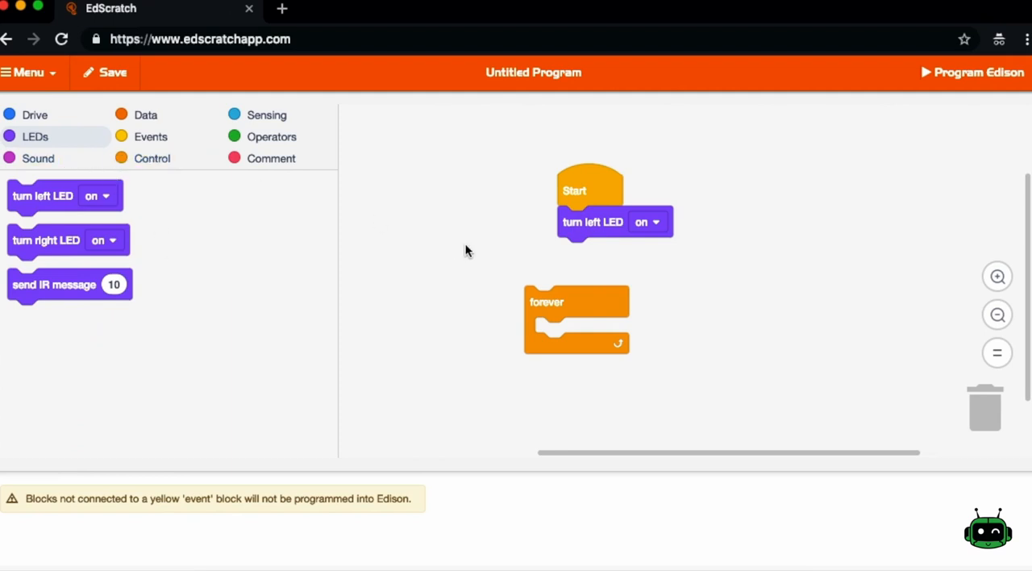
{"action": "mouse_move", "coordinate": [200, 234]}
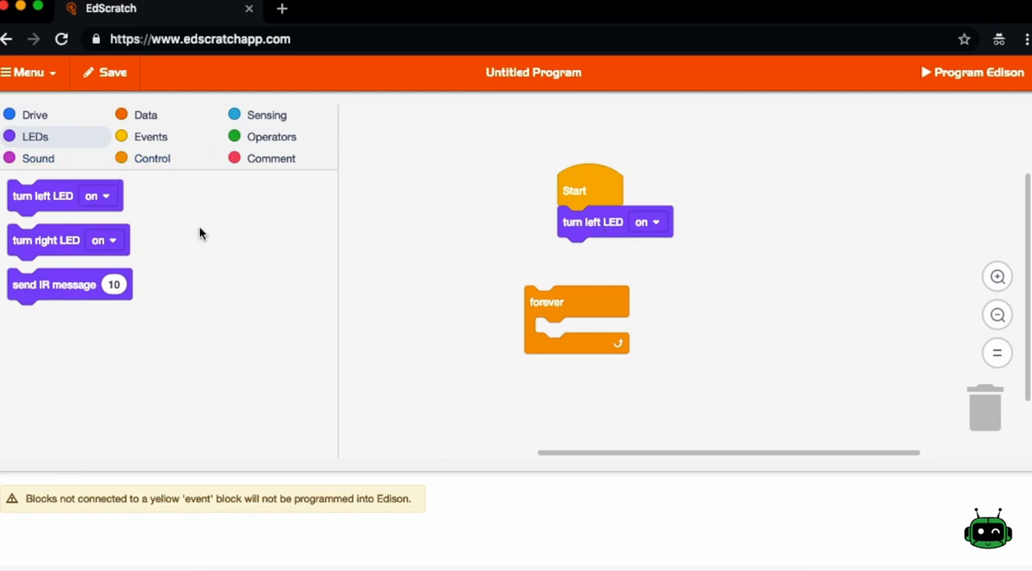
{"action": "left_click", "coordinate": [151, 157]}
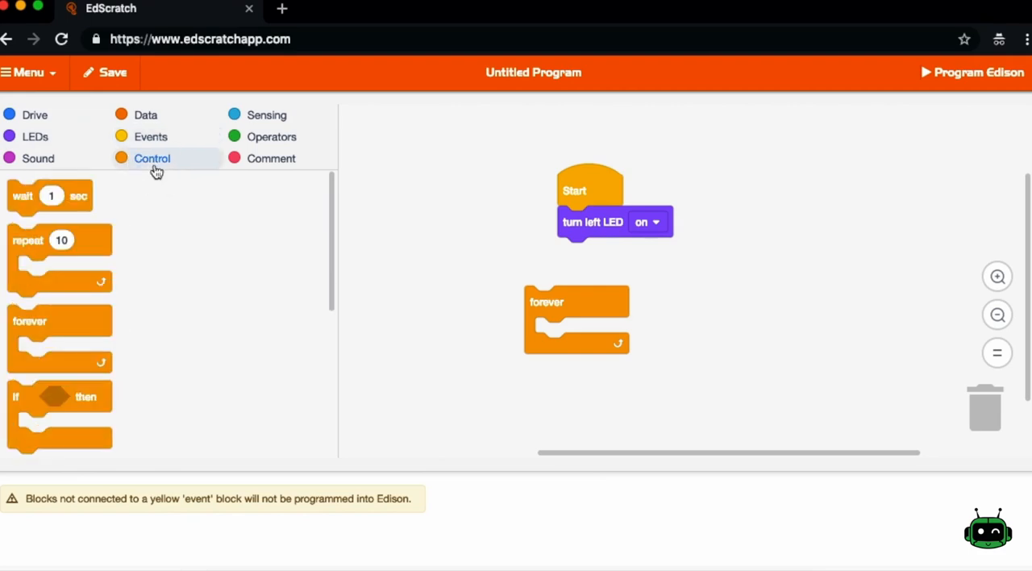
{"action": "left_click_drag", "start_coordinate": [50, 195], "coordinate": [600, 253]}
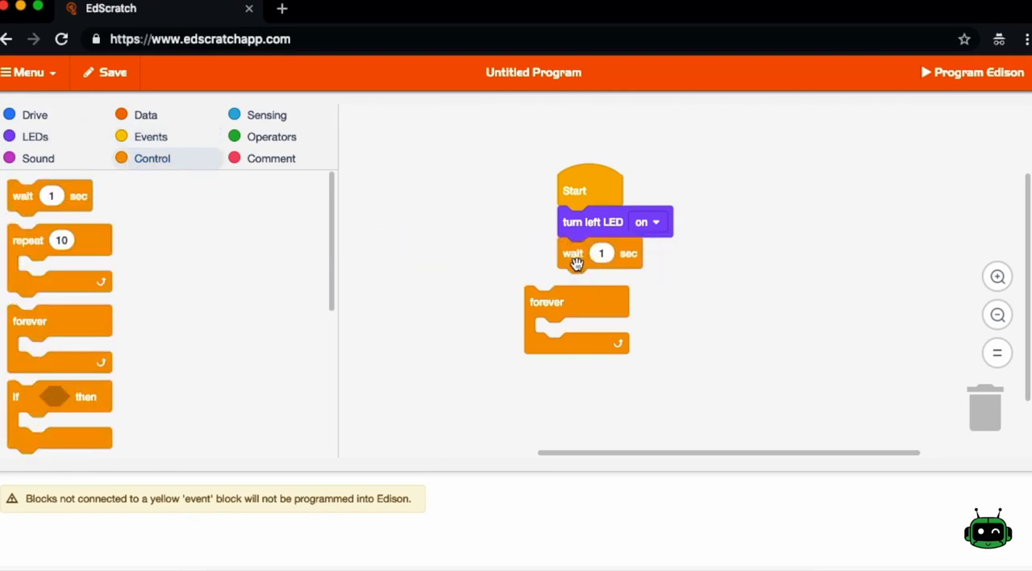
Add a 'turn left LED off' step after the wait and move the forever loop aside.
{"action": "left_click", "coordinate": [36, 135]}
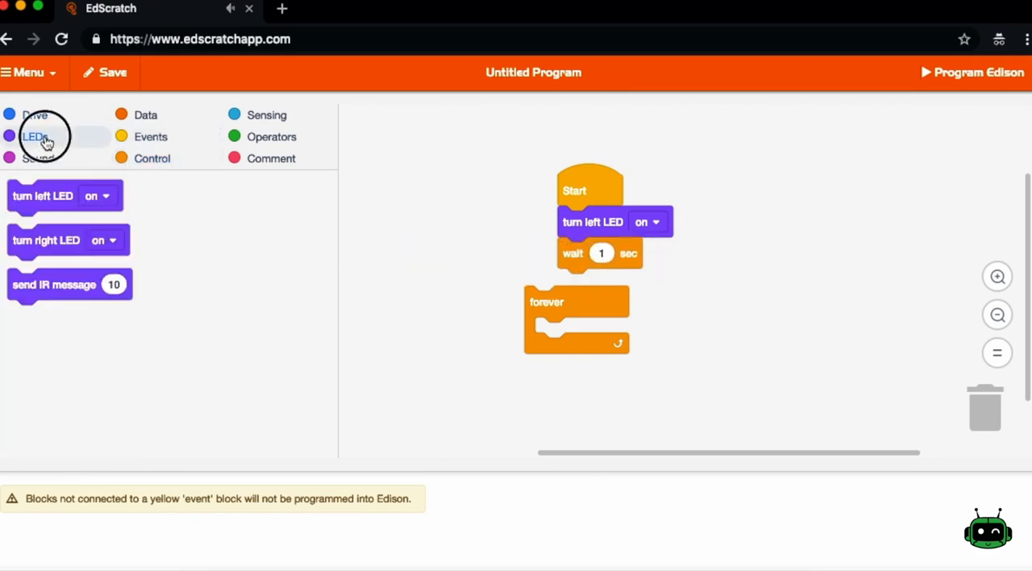
{"action": "left_click_drag", "start_coordinate": [42, 195], "coordinate": [600, 284]}
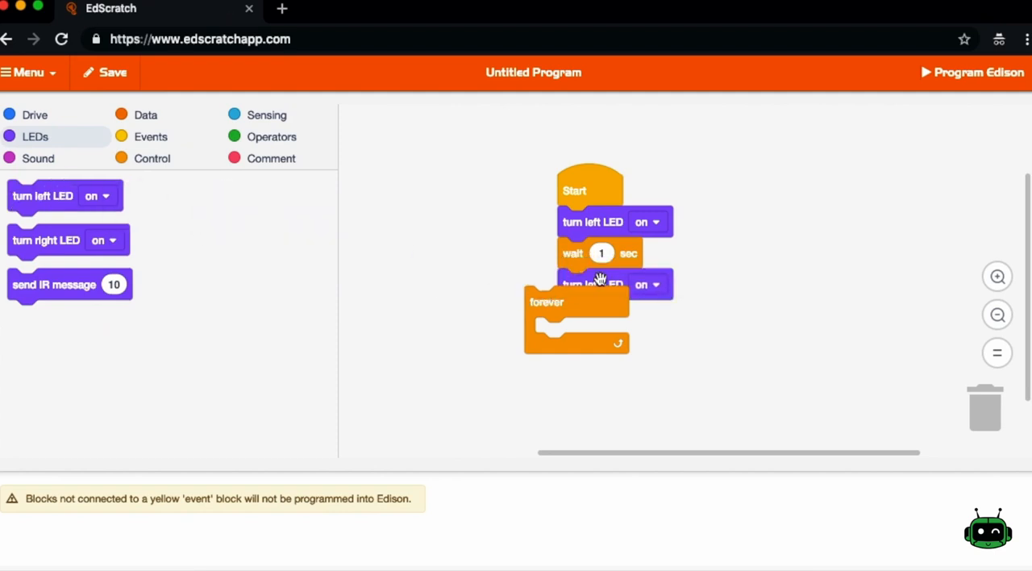
{"action": "left_click", "coordinate": [648, 284]}
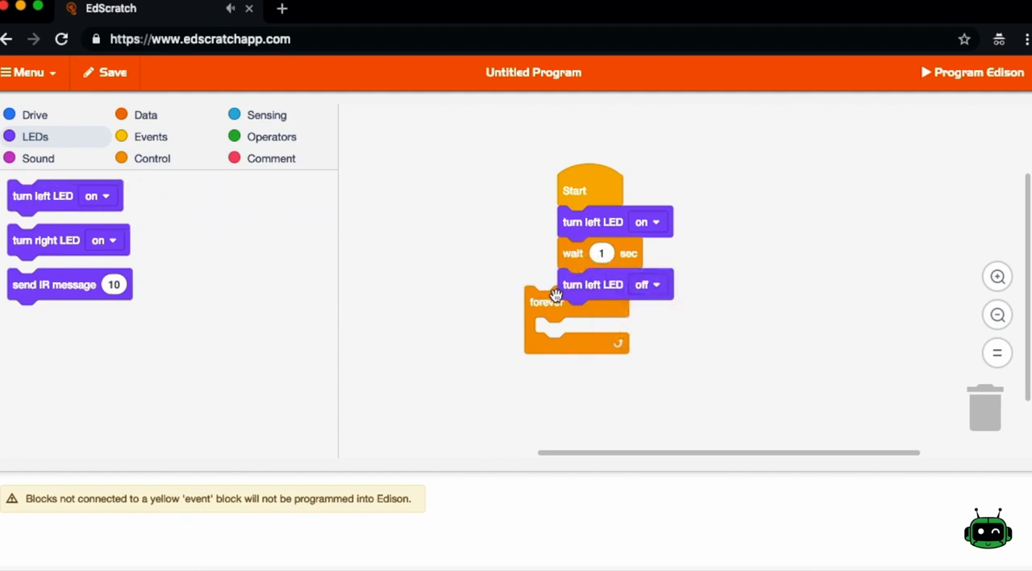
{"action": "left_click_drag", "start_coordinate": [548, 303], "coordinate": [432, 351]}
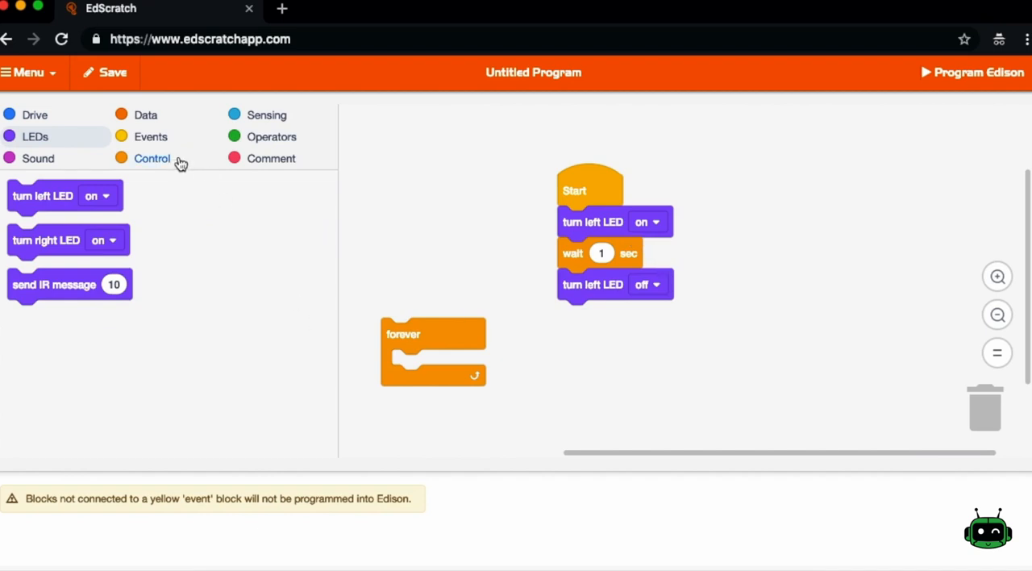
Add a final 'wait 1 sec', then nest the blink stack in the forever loop under Start.
{"action": "left_click", "coordinate": [152, 158]}
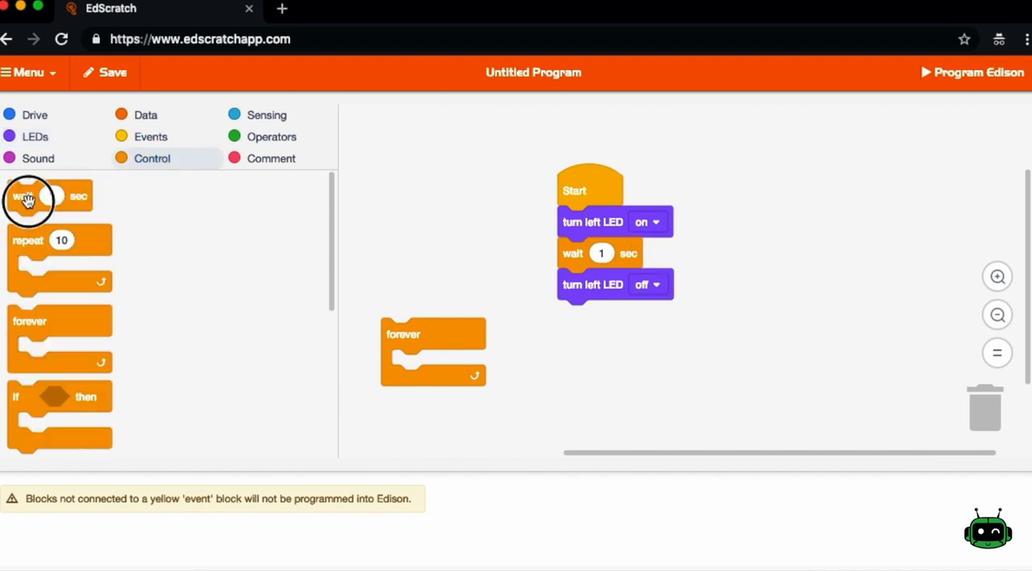
{"action": "left_click_drag", "start_coordinate": [24, 196], "coordinate": [599, 316]}
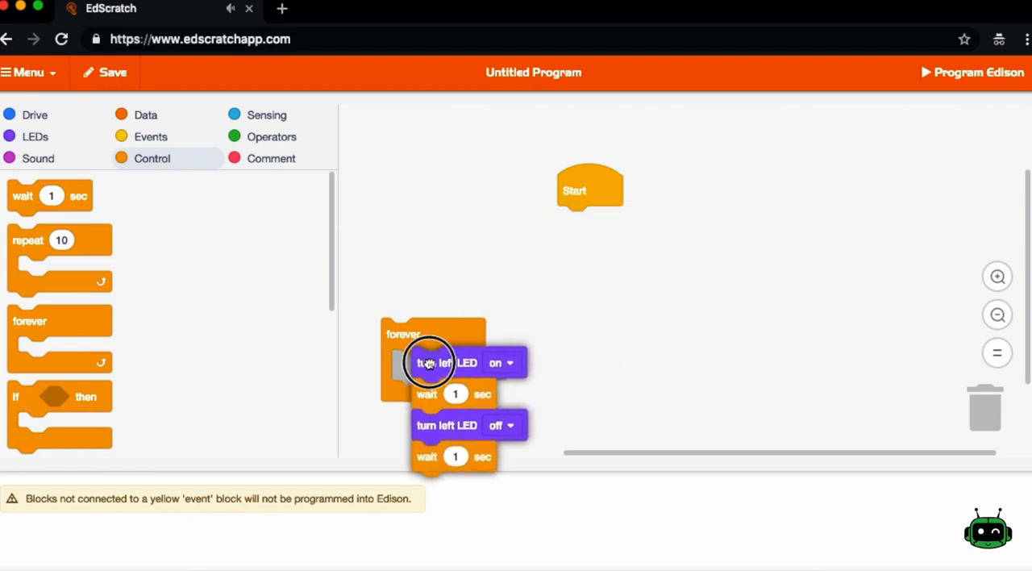
{"action": "left_click_drag", "start_coordinate": [432, 363], "coordinate": [609, 217]}
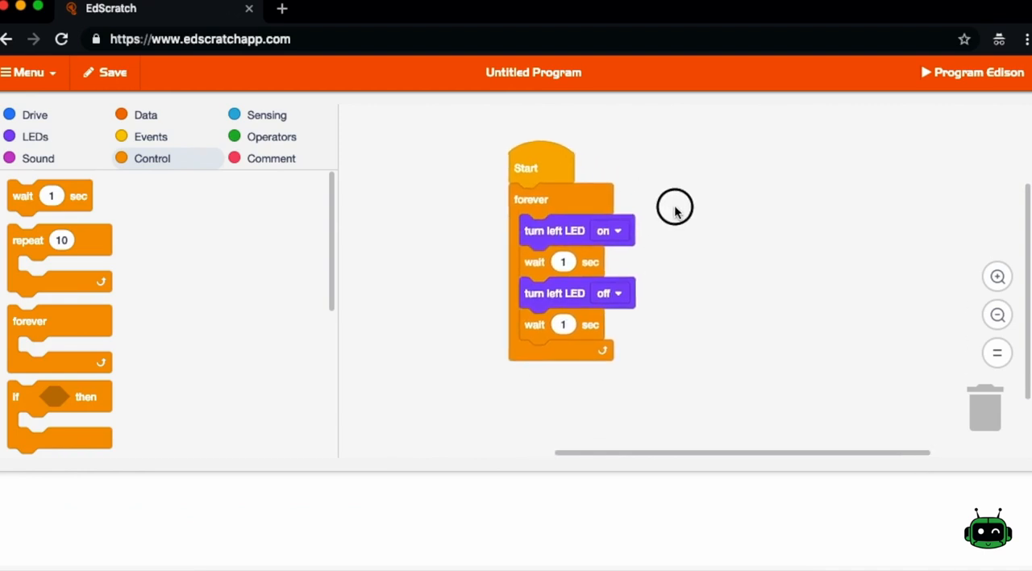
{"action": "mouse_move", "coordinate": [651, 211]}
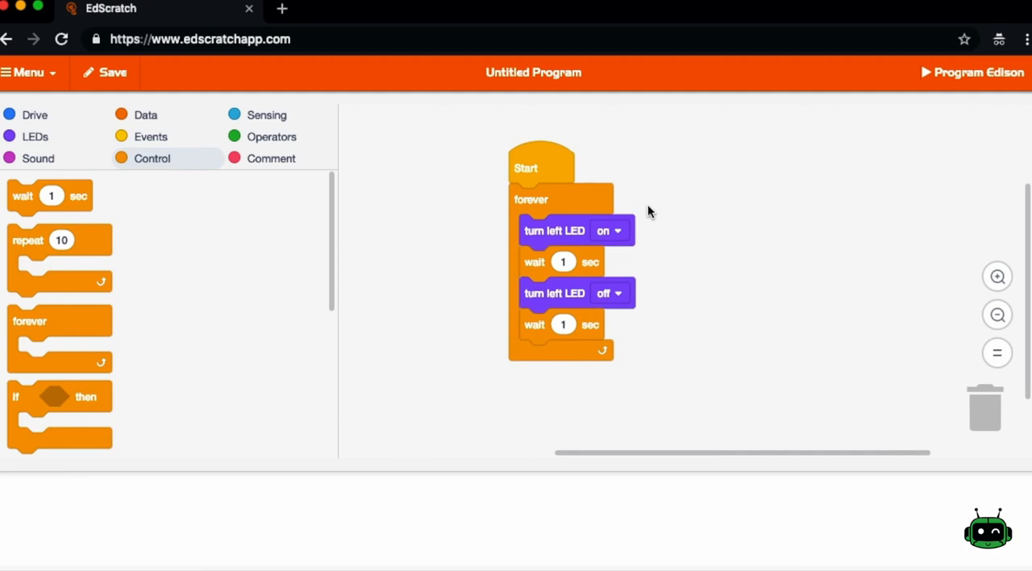
{"action": "mouse_move", "coordinate": [251, 316]}
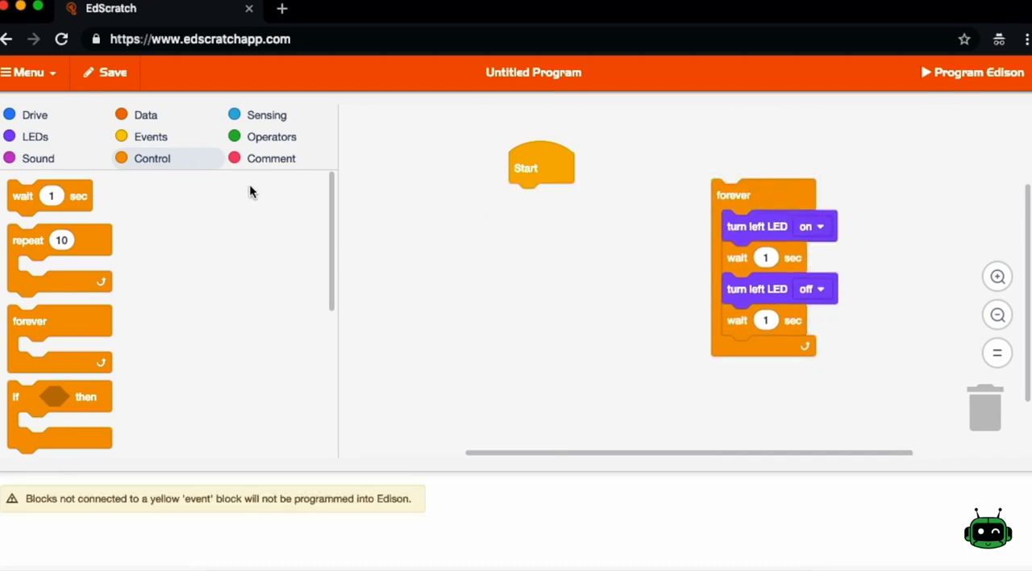
Browse the Drive category for the 'forwards until ... at speed 5' block to place under Start.
{"action": "left_click", "coordinate": [35, 114]}
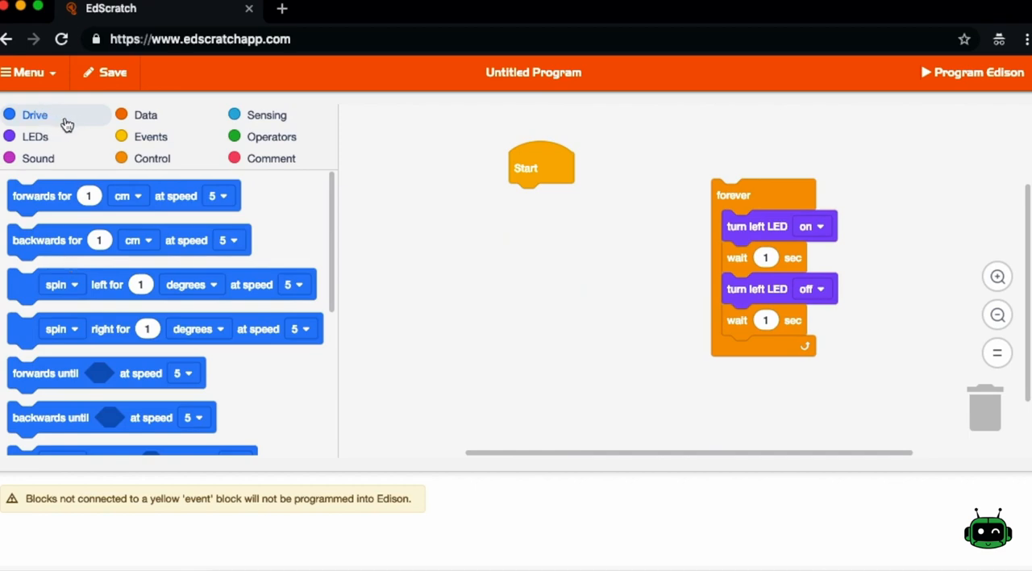
{"action": "mouse_move", "coordinate": [39, 273]}
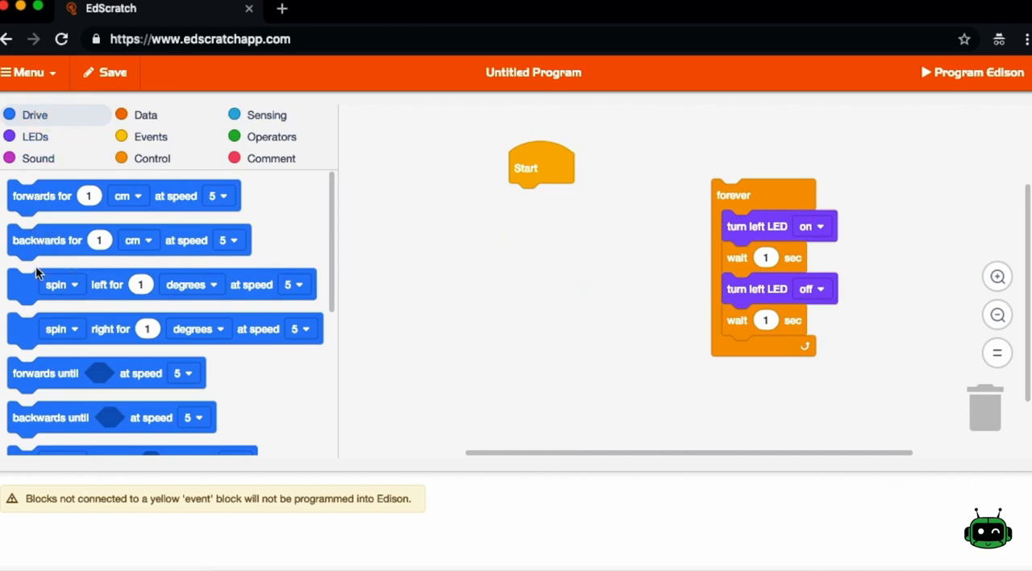
{"action": "scroll", "scroll_direction": "down", "scroll_amount": 3}
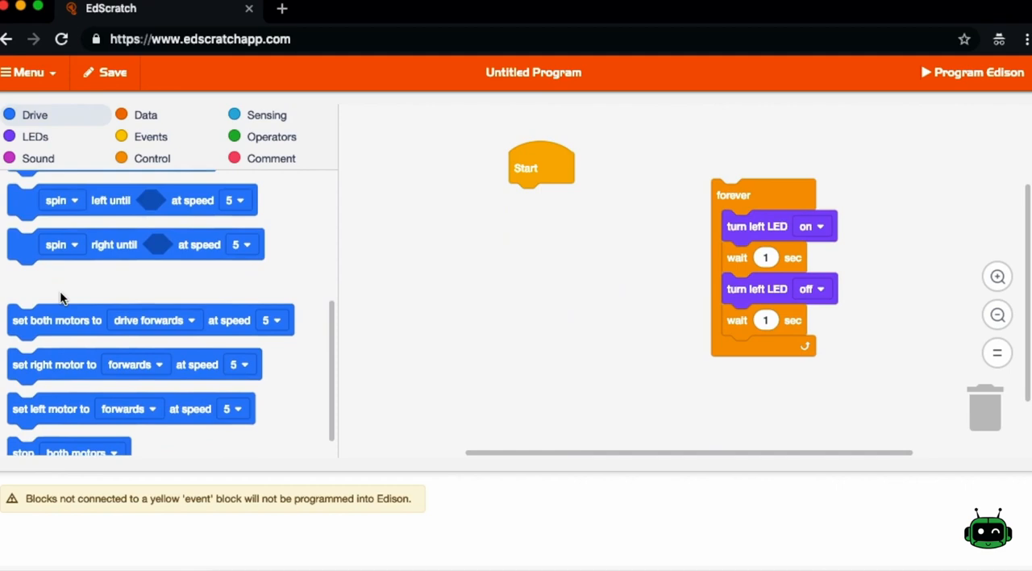
{"action": "scroll", "scroll_direction": "up", "scroll_amount": 3}
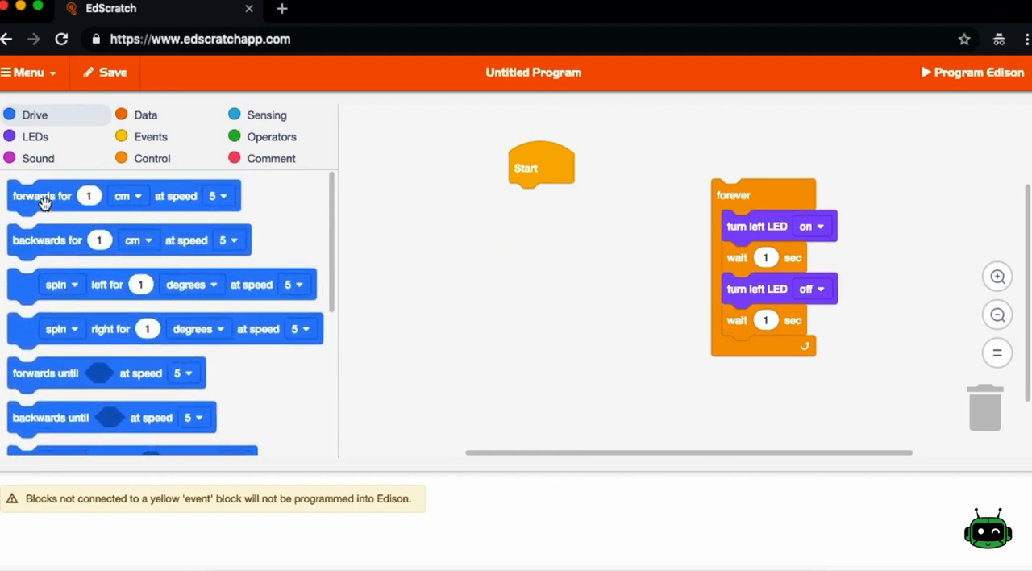
{"action": "mouse_move", "coordinate": [135, 208]}
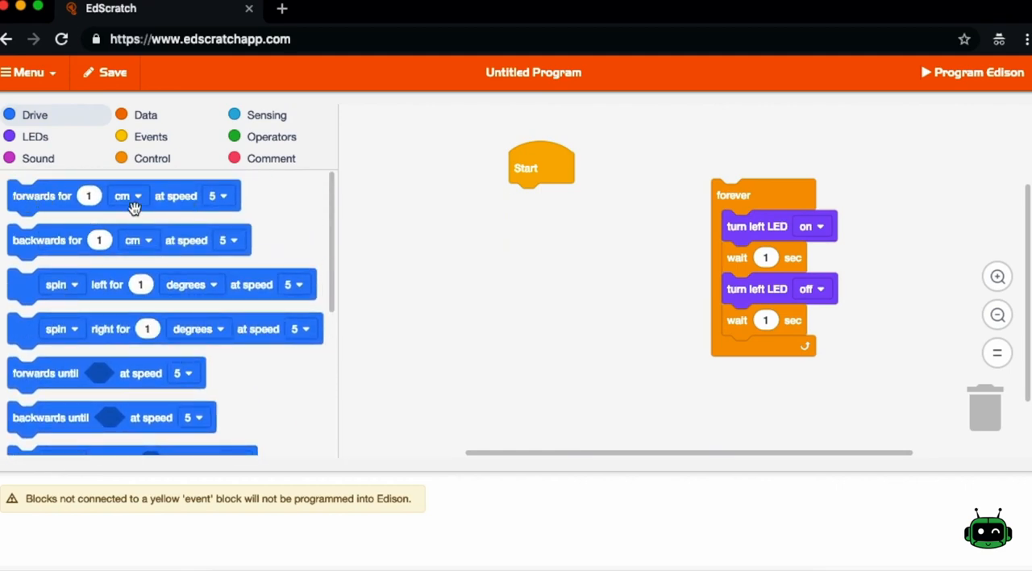
{"action": "mouse_move", "coordinate": [139, 295]}
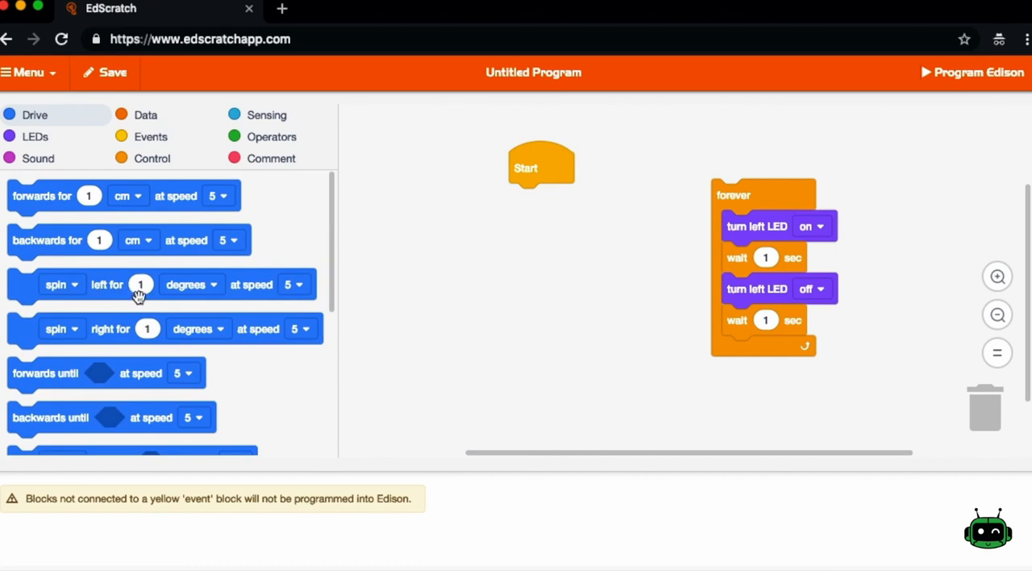
{"action": "scroll", "scroll_direction": "down", "scroll_amount": 3}
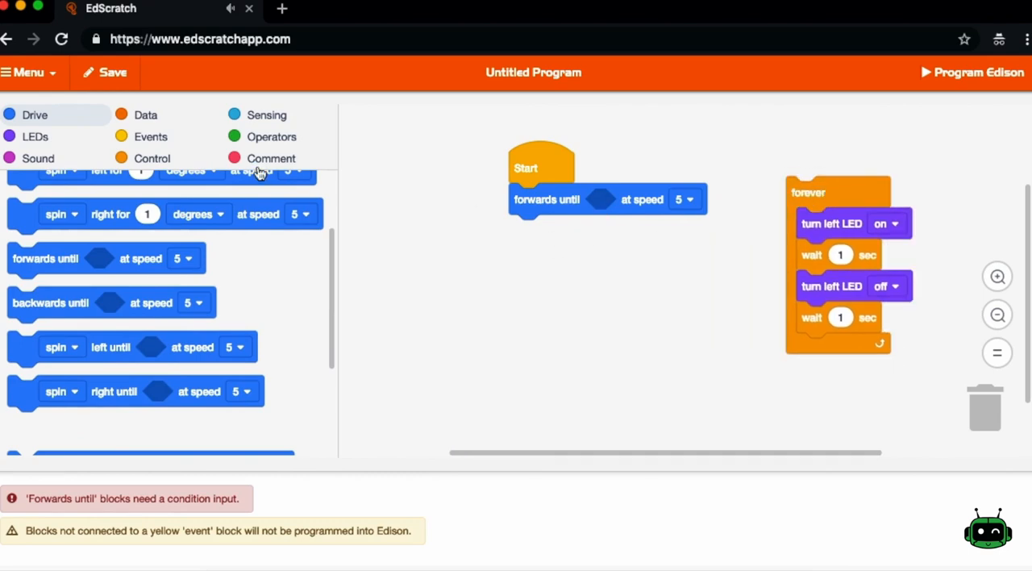
Set the forwards-until condition to obstacle detected ahead, keeping speed 5.
{"action": "left_click", "coordinate": [266, 114]}
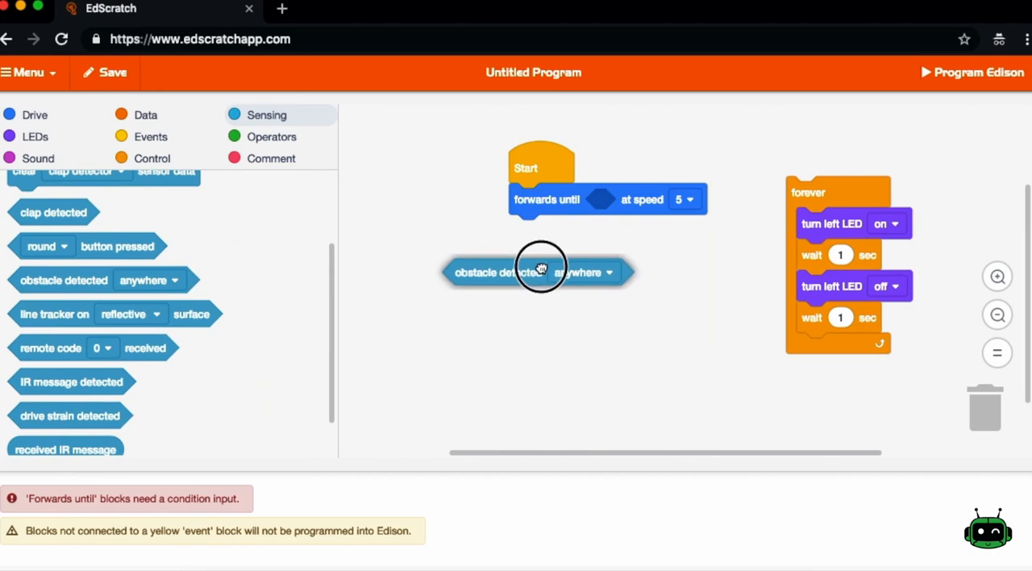
{"action": "left_click_drag", "start_coordinate": [535, 271], "coordinate": [637, 199]}
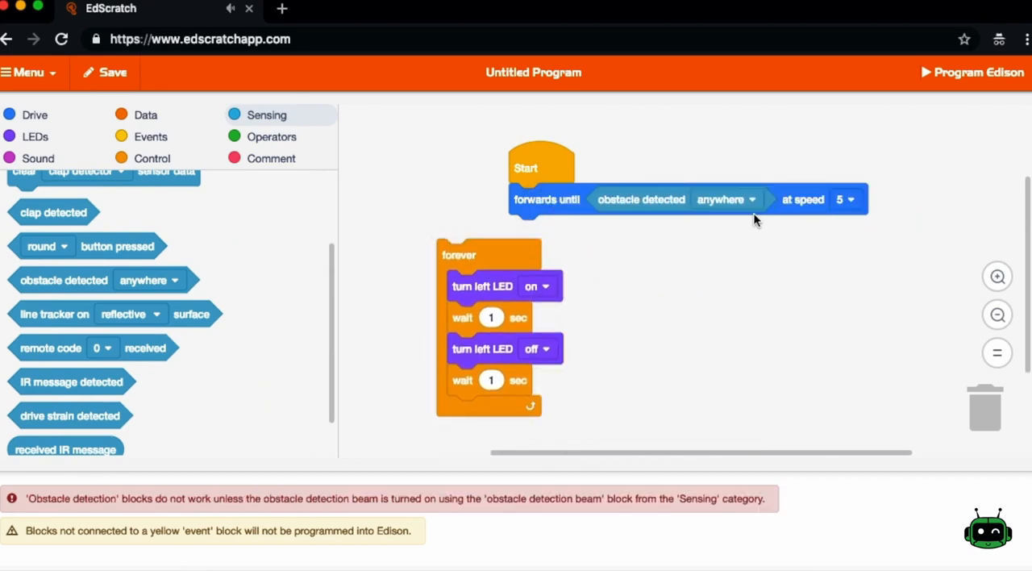
{"action": "left_click", "coordinate": [725, 198]}
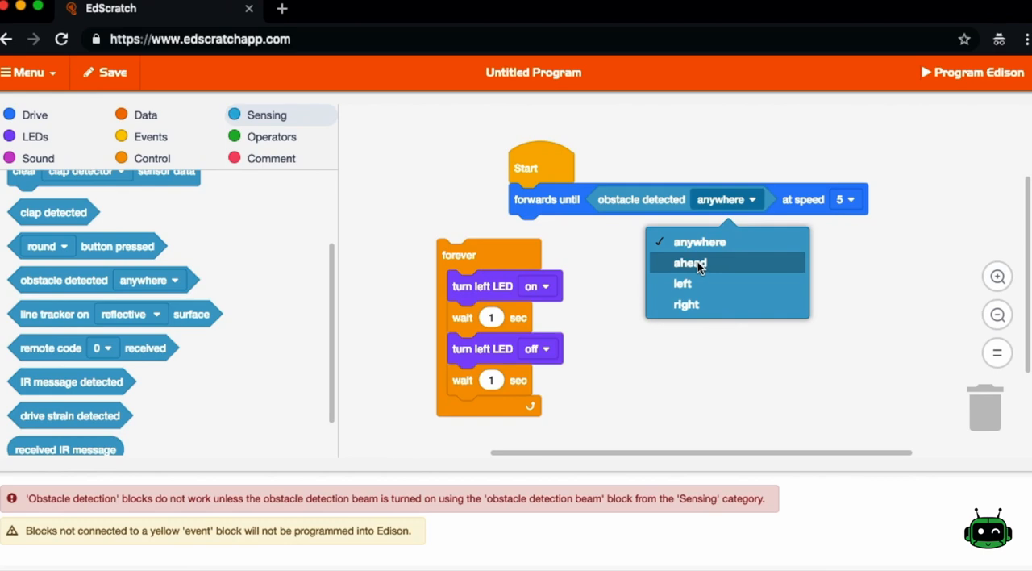
{"action": "left_click", "coordinate": [689, 262]}
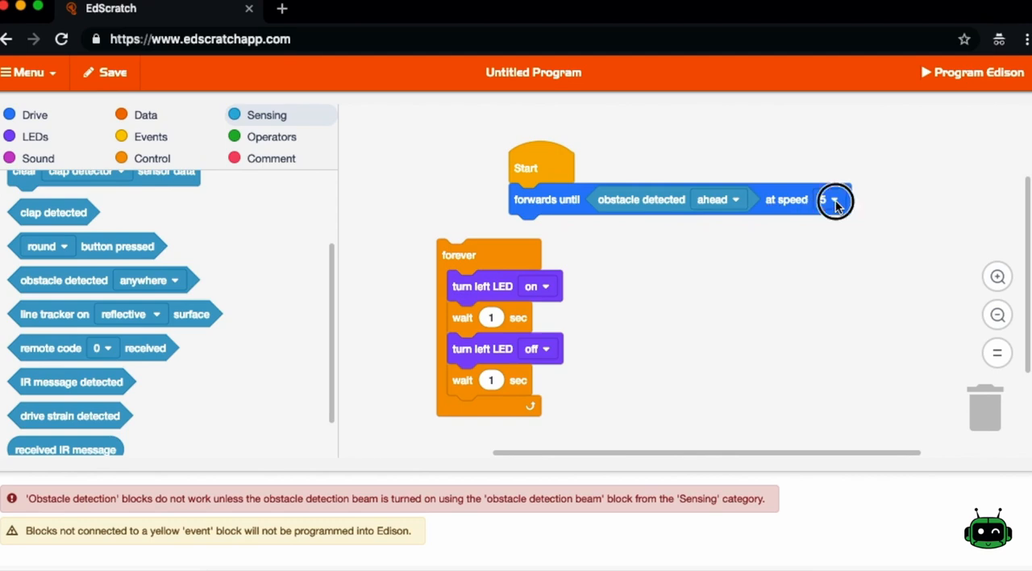
{"action": "left_click", "coordinate": [832, 198]}
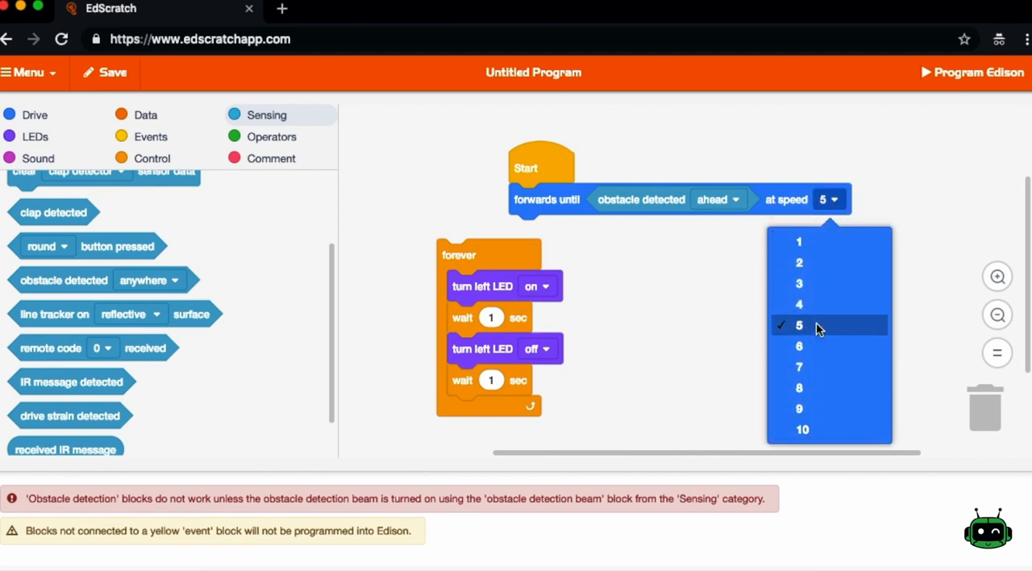
{"action": "mouse_move", "coordinate": [722, 285]}
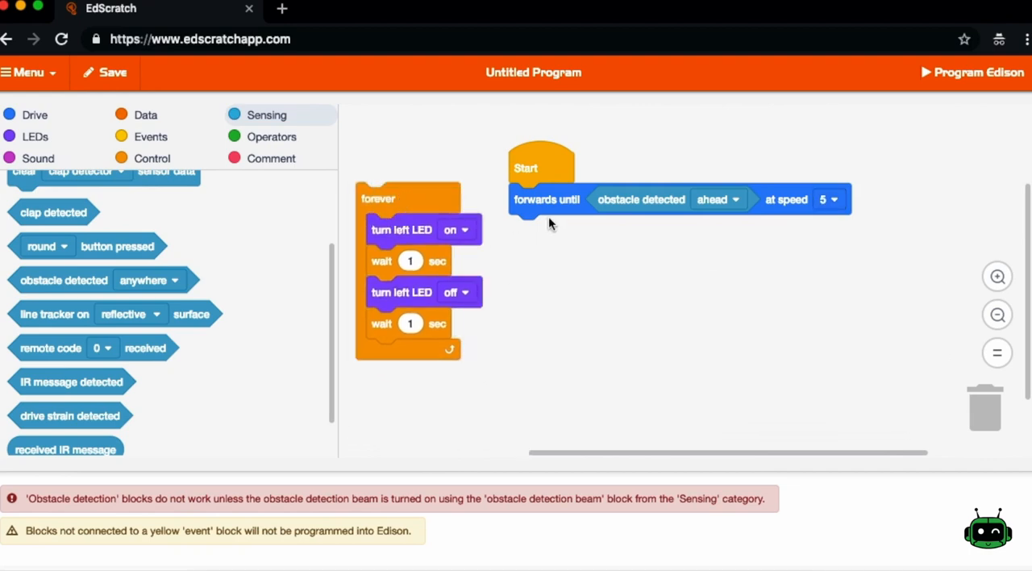
{"action": "mouse_move", "coordinate": [571, 229]}
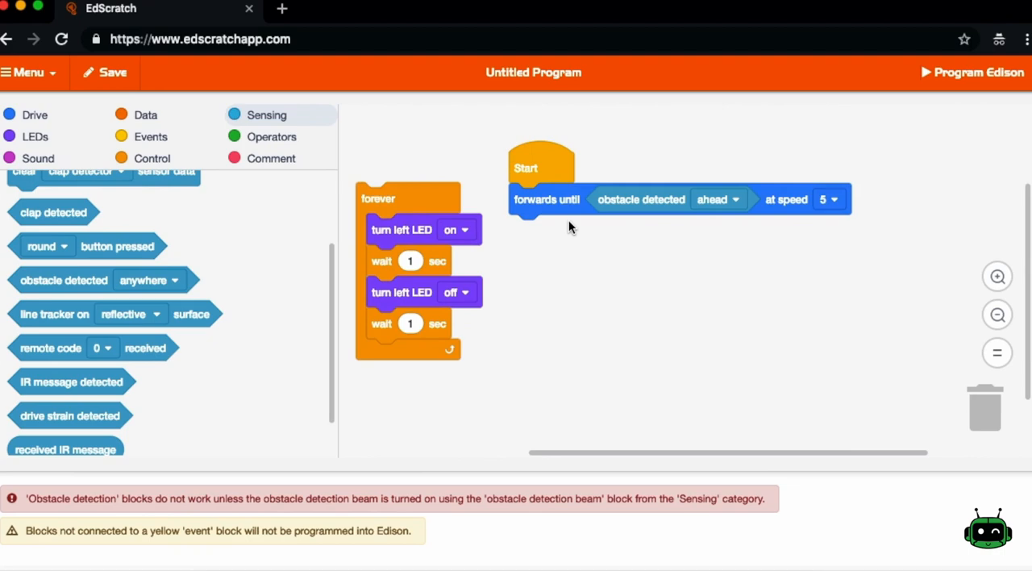
Put 'turn obstacle detection beam on' under Start with forwards-until-obstacle inside a forever loop.
{"action": "scroll", "scroll_direction": "up", "scroll_amount": 3}
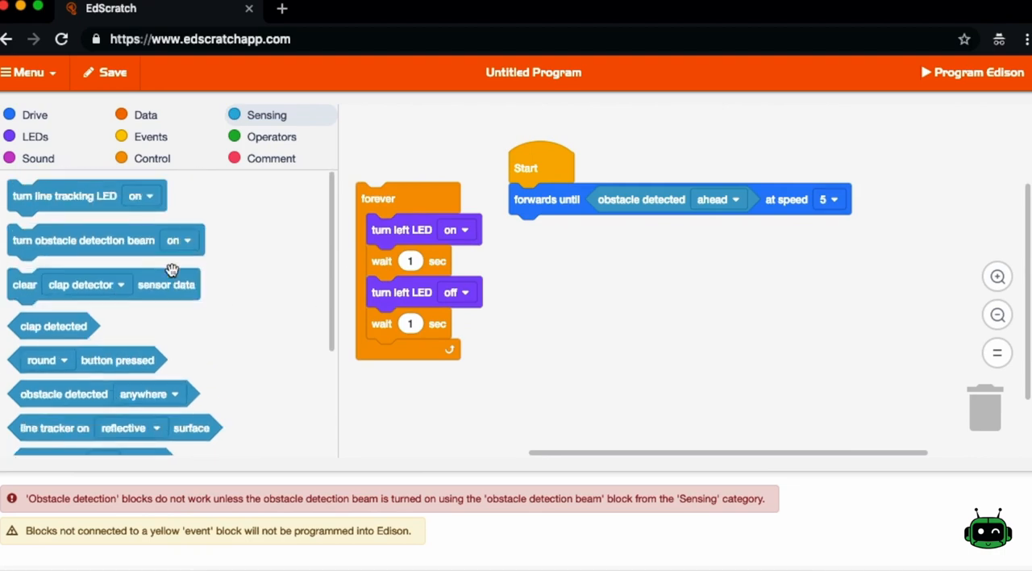
{"action": "mouse_move", "coordinate": [162, 219]}
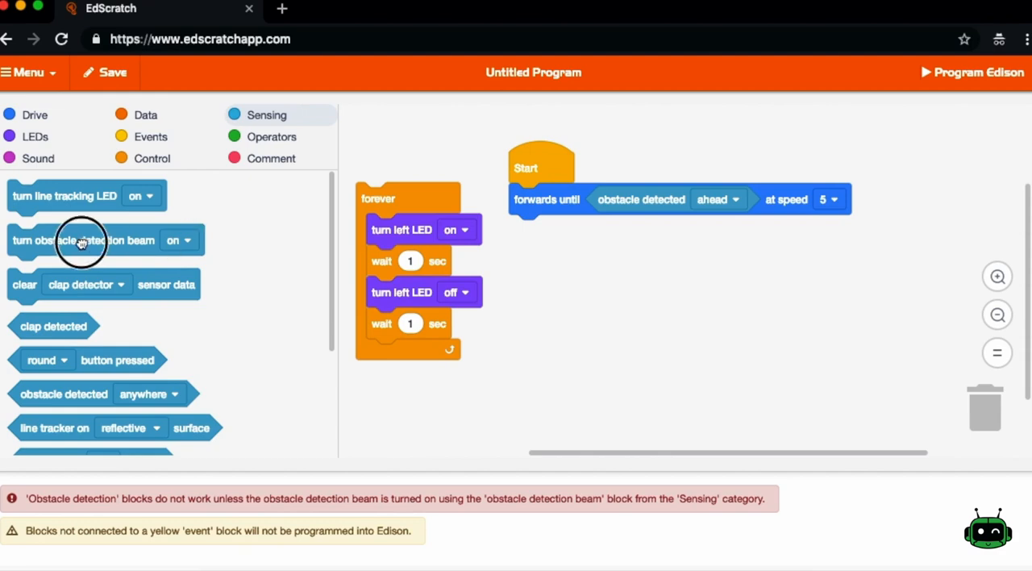
{"action": "left_click_drag", "start_coordinate": [81, 240], "coordinate": [584, 199]}
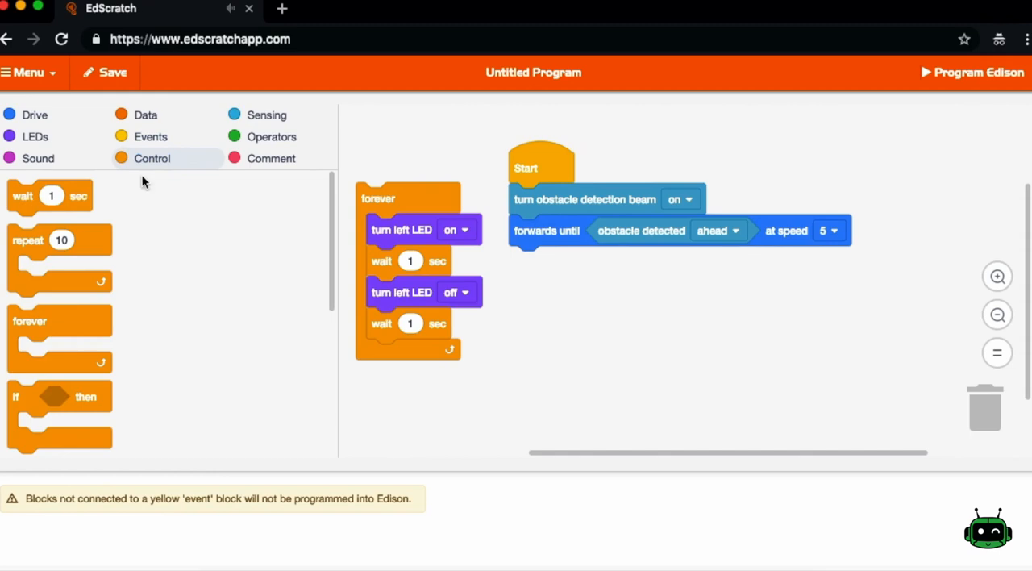
{"action": "left_click_drag", "start_coordinate": [58, 321], "coordinate": [616, 323]}
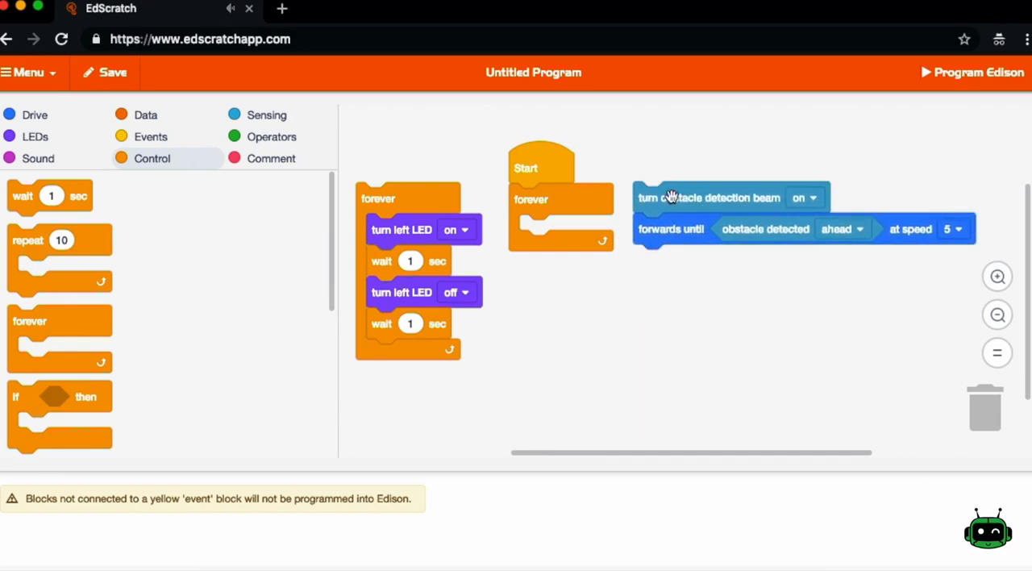
{"action": "left_click_drag", "start_coordinate": [732, 197], "coordinate": [606, 198]}
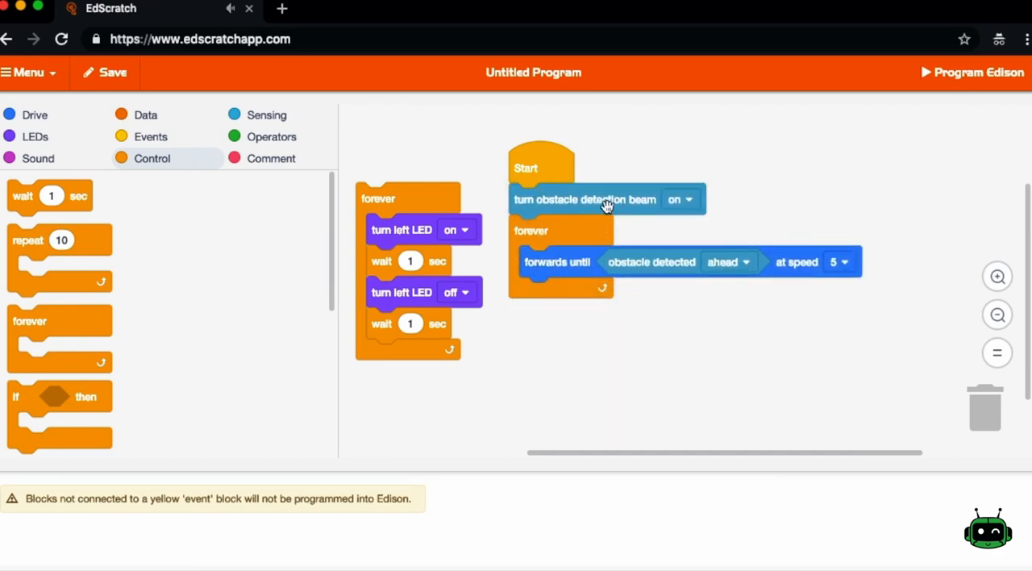
{"action": "mouse_move", "coordinate": [623, 350]}
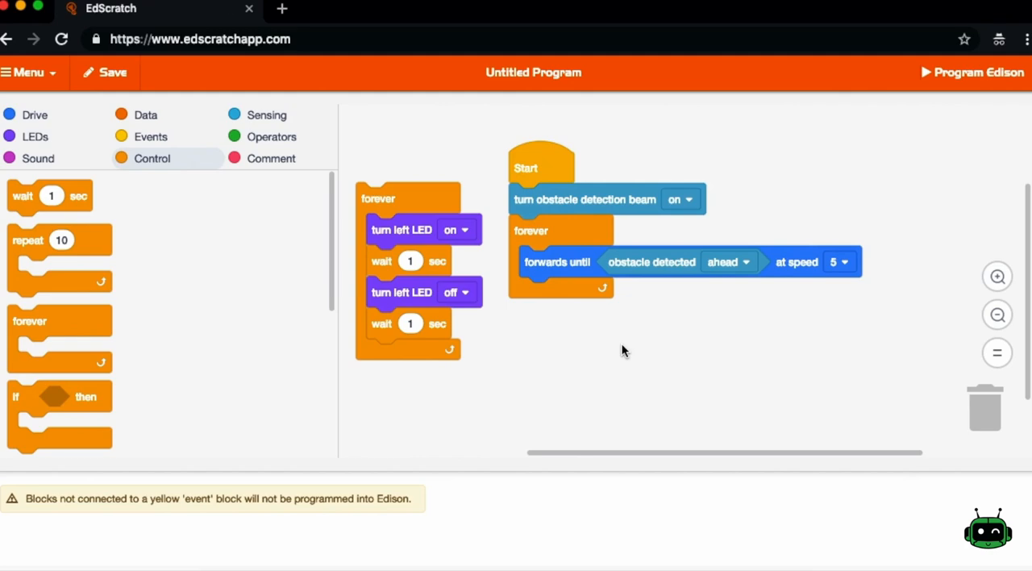
{"action": "mouse_move", "coordinate": [564, 174]}
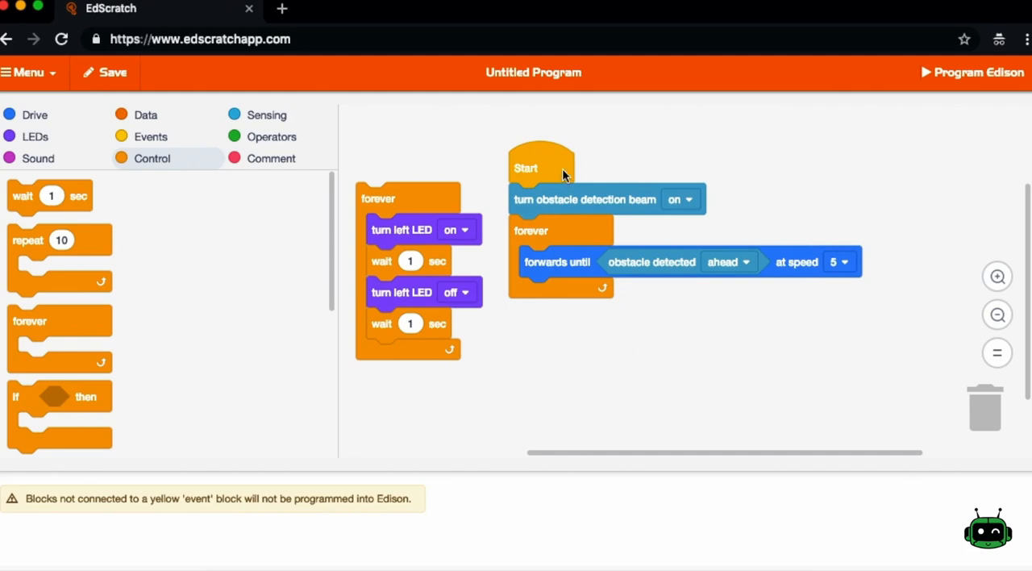
{"action": "mouse_move", "coordinate": [548, 175]}
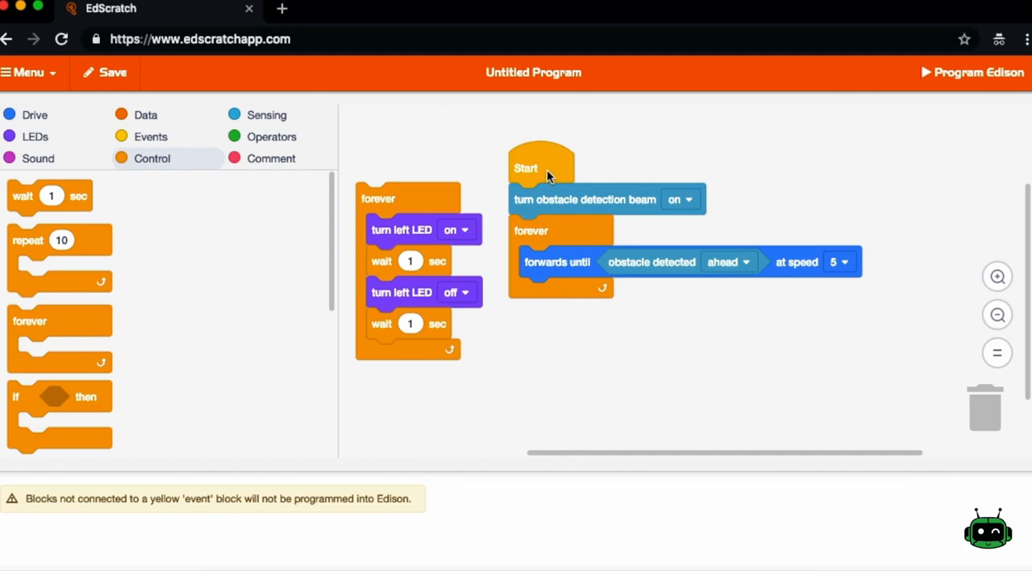
{"action": "mouse_move", "coordinate": [547, 168]}
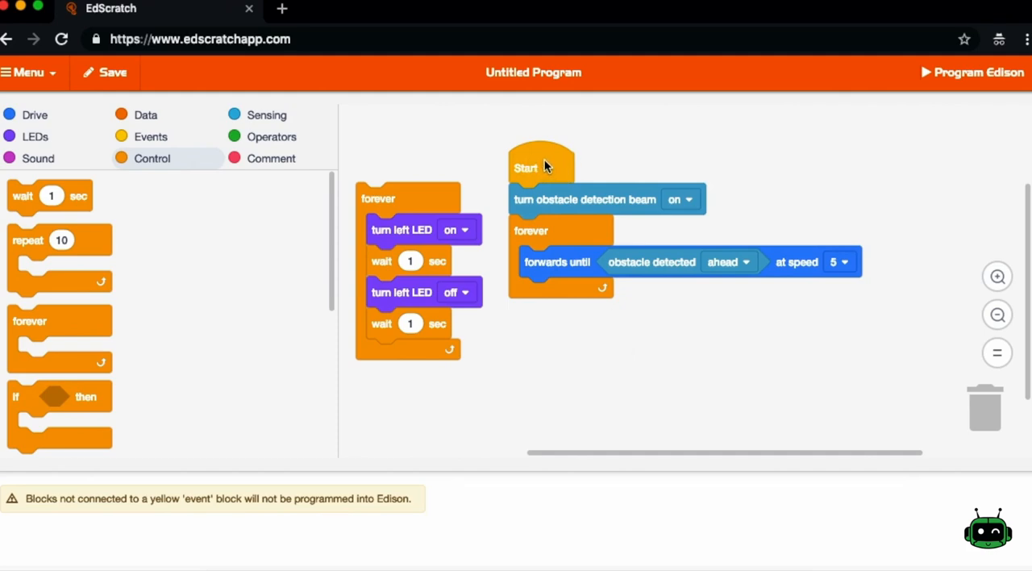
{"action": "mouse_move", "coordinate": [554, 185]}
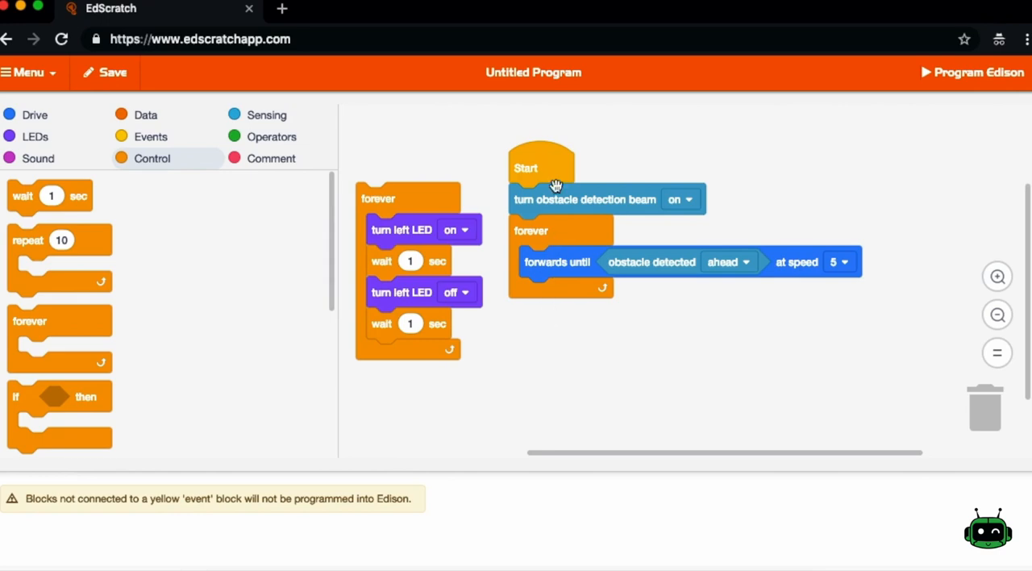
{"action": "mouse_move", "coordinate": [563, 198]}
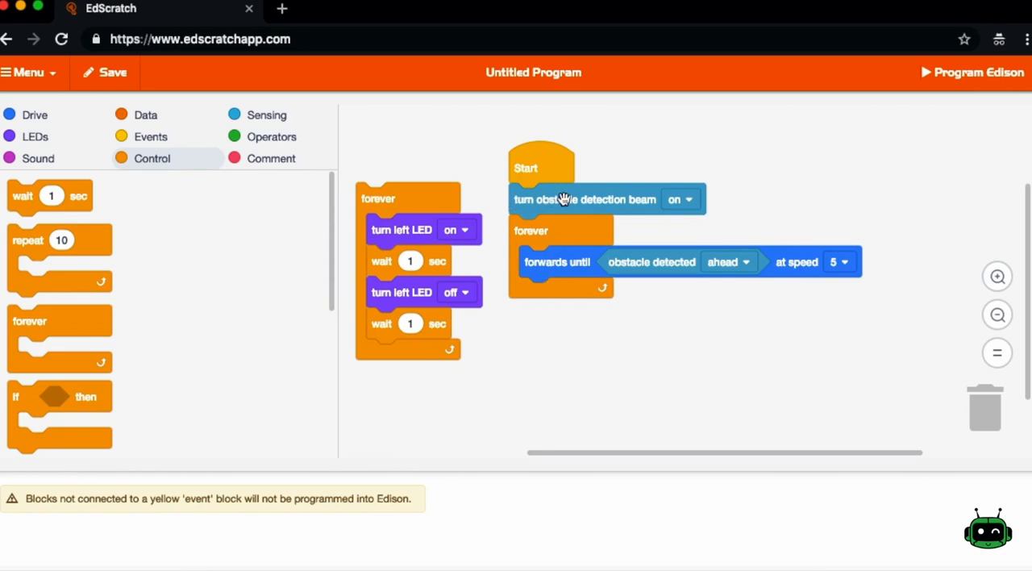
{"action": "mouse_move", "coordinate": [546, 232]}
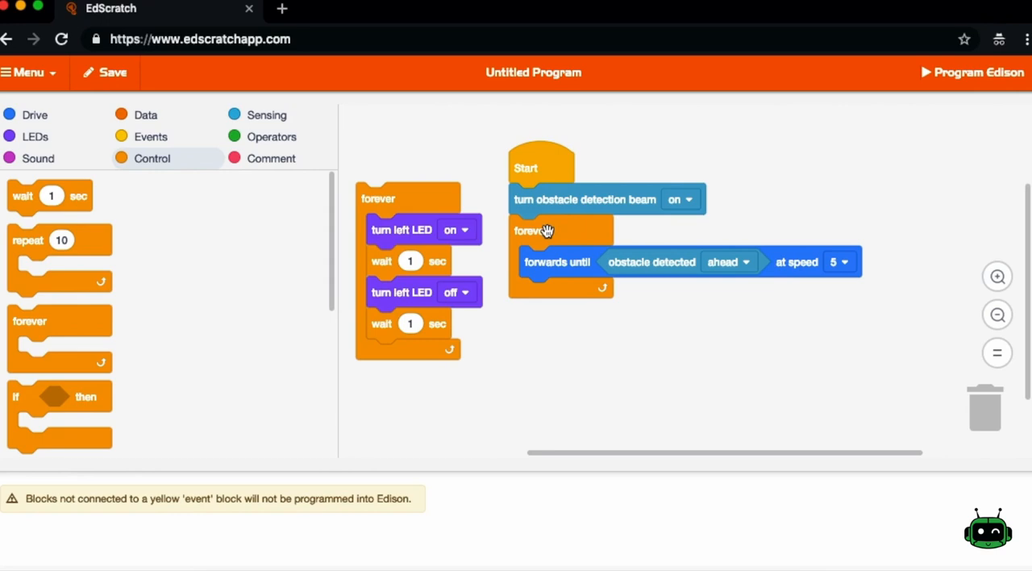
{"action": "mouse_move", "coordinate": [561, 201]}
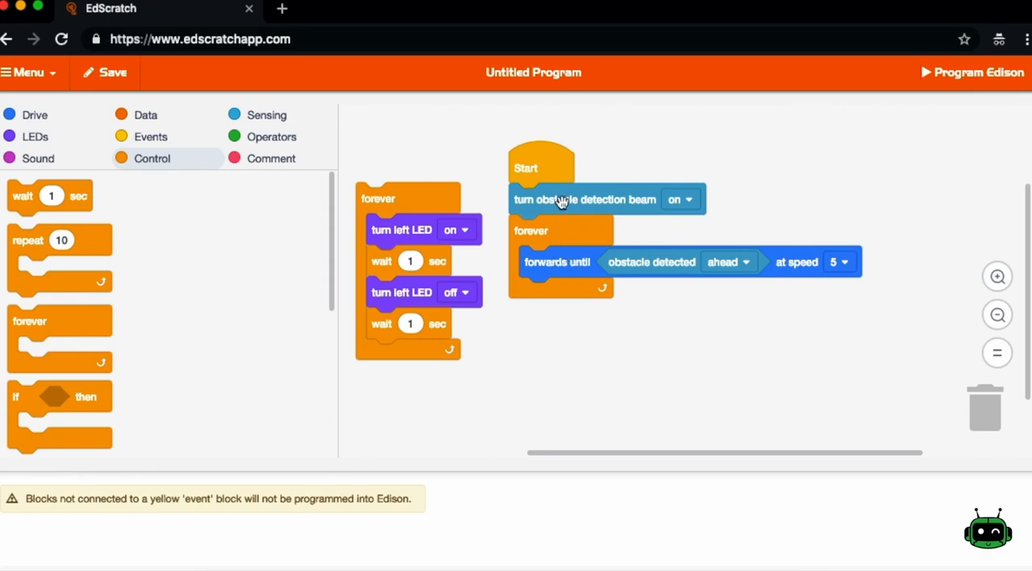
{"action": "mouse_move", "coordinate": [555, 395]}
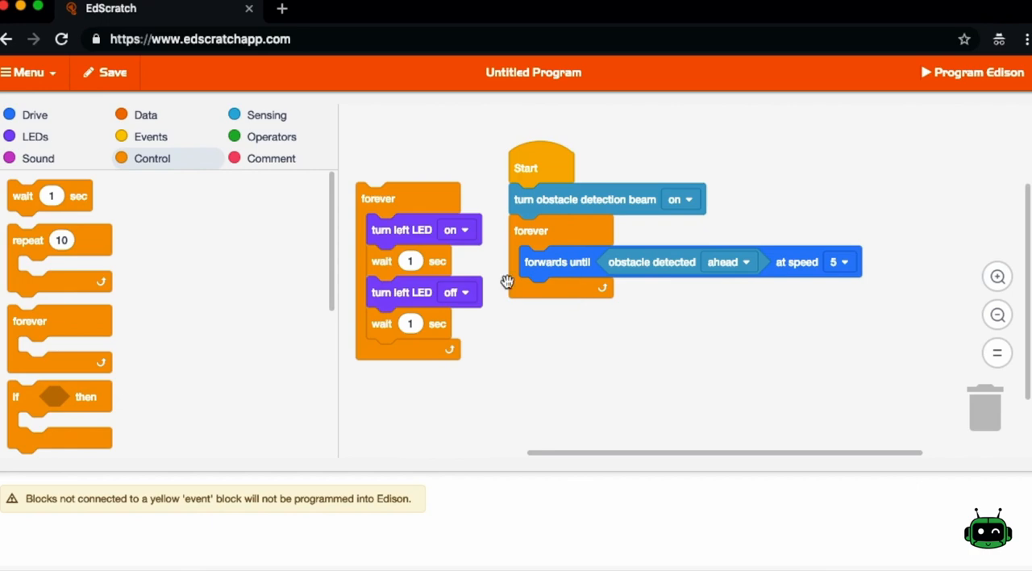
{"action": "mouse_move", "coordinate": [121, 297]}
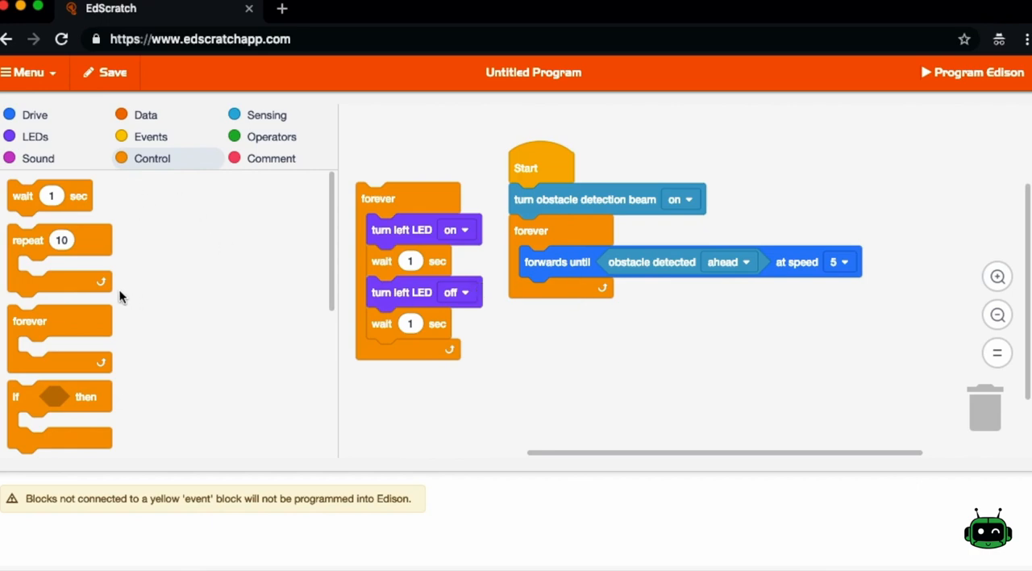
{"action": "mouse_move", "coordinate": [145, 319]}
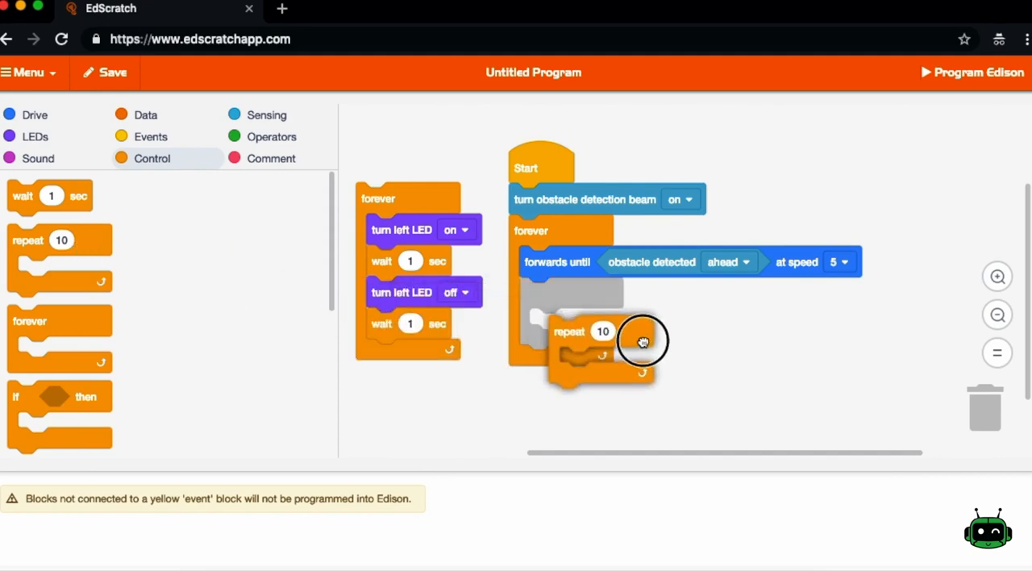
{"action": "left_click_drag", "start_coordinate": [643, 342], "coordinate": [577, 294]}
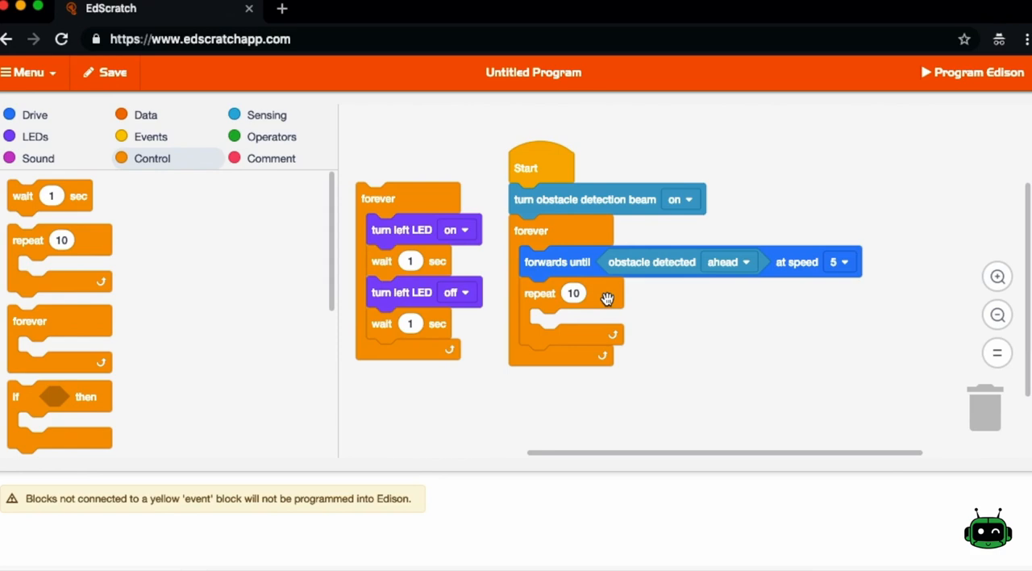
{"action": "left_click_drag", "start_coordinate": [564, 293], "coordinate": [883, 418]}
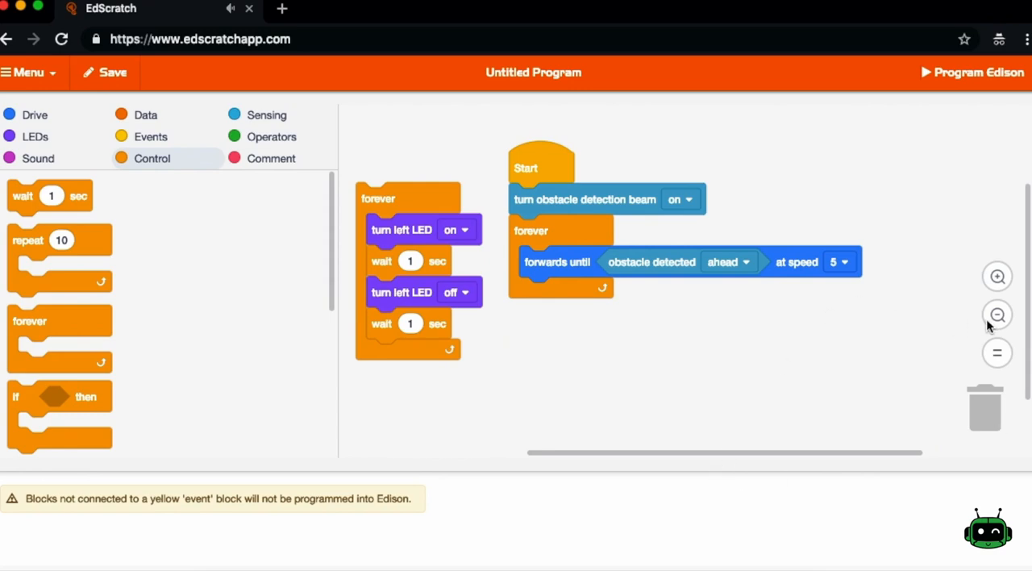
{"action": "left_click", "coordinate": [996, 277]}
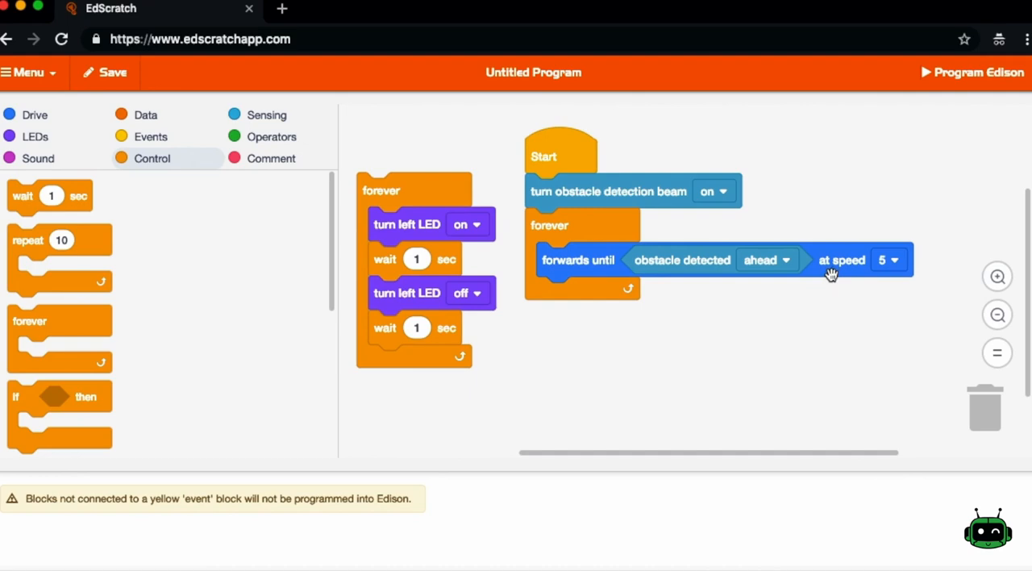
{"action": "mouse_move", "coordinate": [71, 95]}
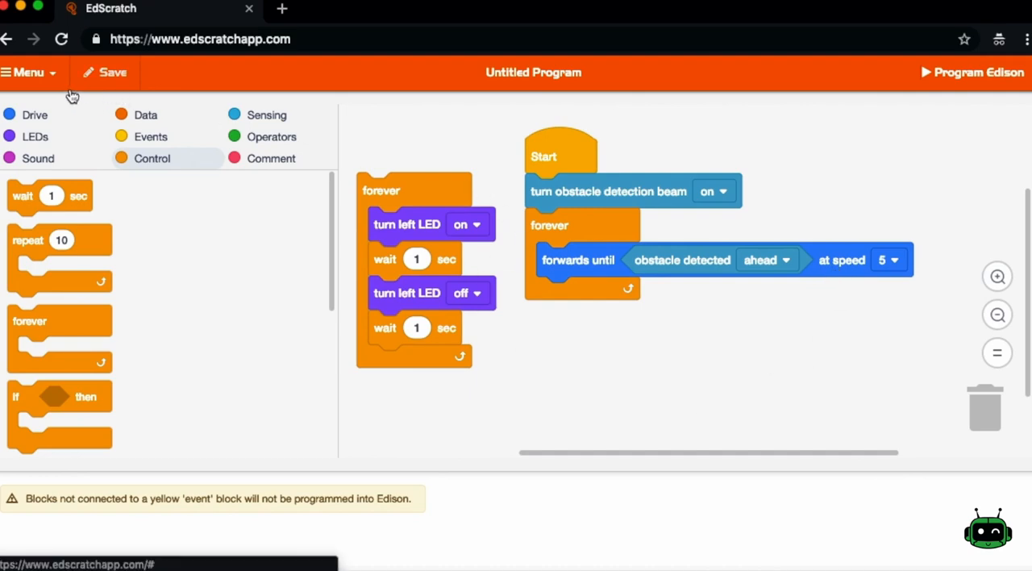
{"action": "left_click", "coordinate": [29, 71]}
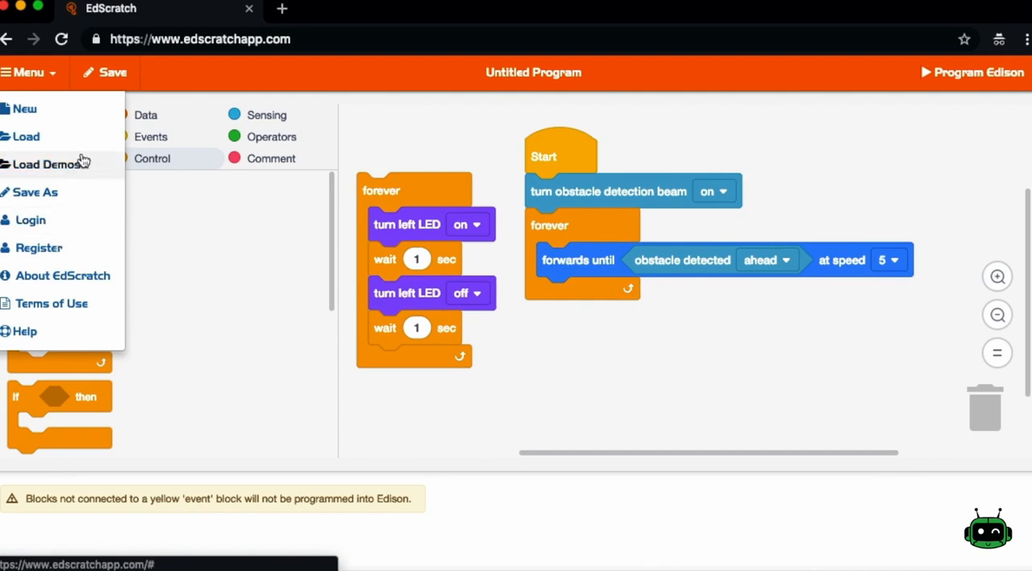
{"action": "left_click", "coordinate": [417, 129]}
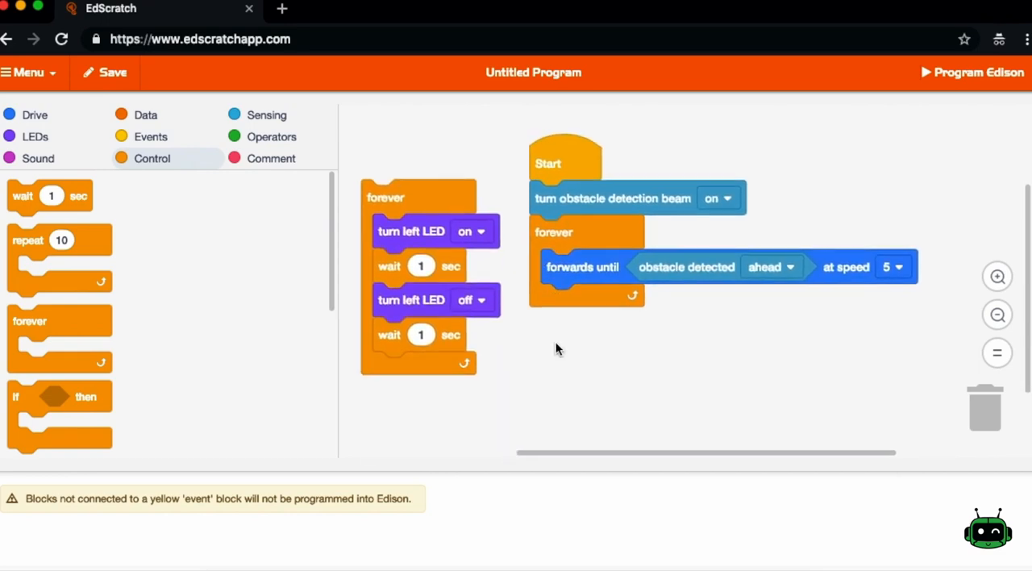
{"action": "mouse_move", "coordinate": [572, 223]}
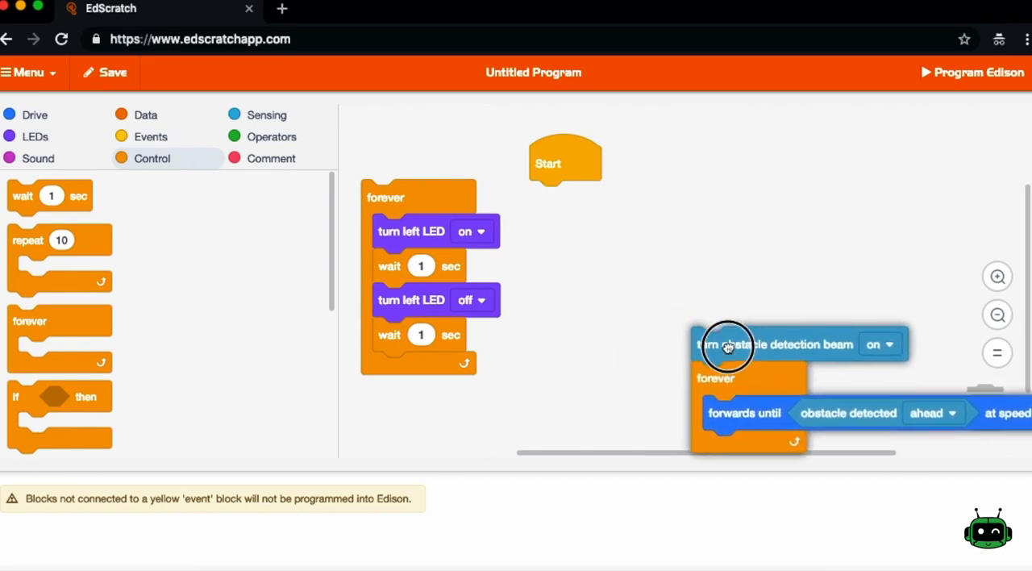
Detach the obstacle stack and give Start a forever loop holding only 'turn left LED on'.
{"action": "left_click_drag", "start_coordinate": [726, 345], "coordinate": [975, 416]}
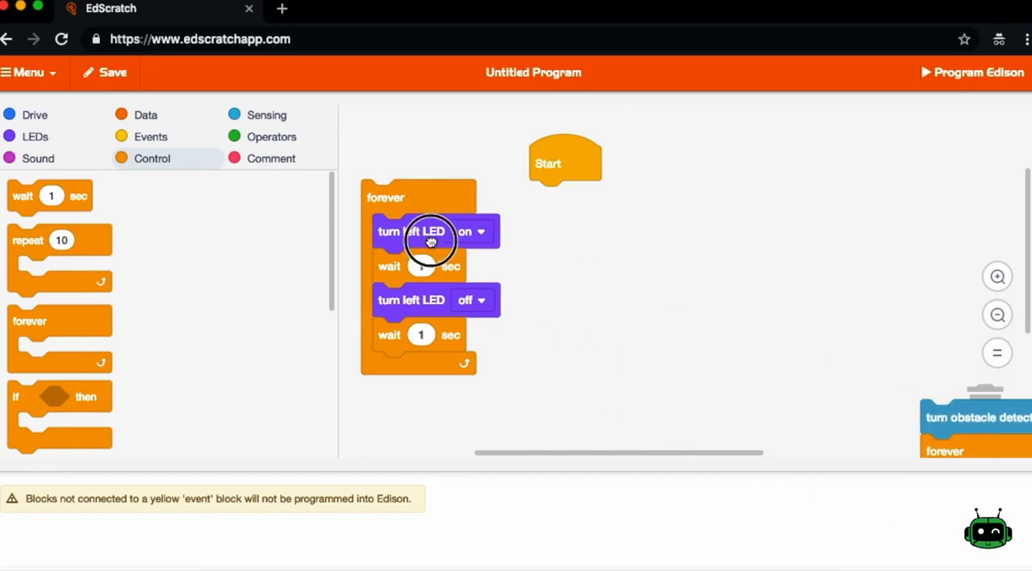
{"action": "left_click_drag", "start_coordinate": [429, 233], "coordinate": [566, 295]}
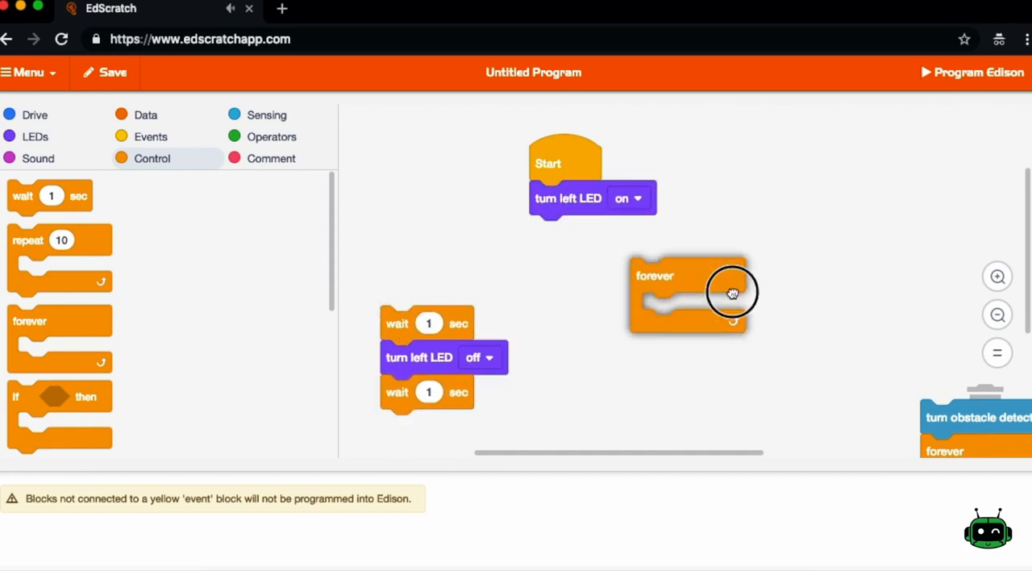
{"action": "left_click_drag", "start_coordinate": [690, 293], "coordinate": [561, 285]}
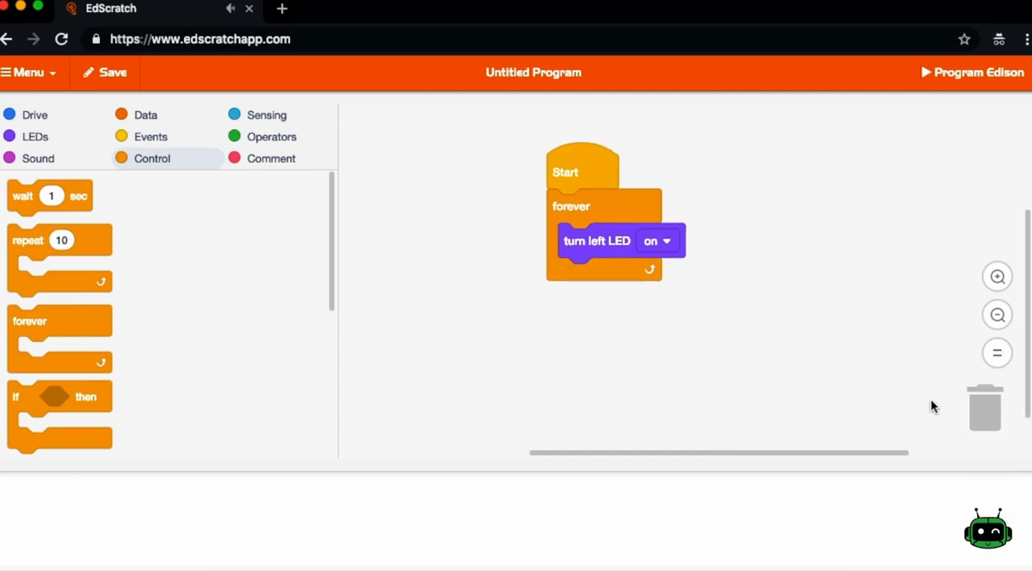
{"action": "mouse_move", "coordinate": [476, 194]}
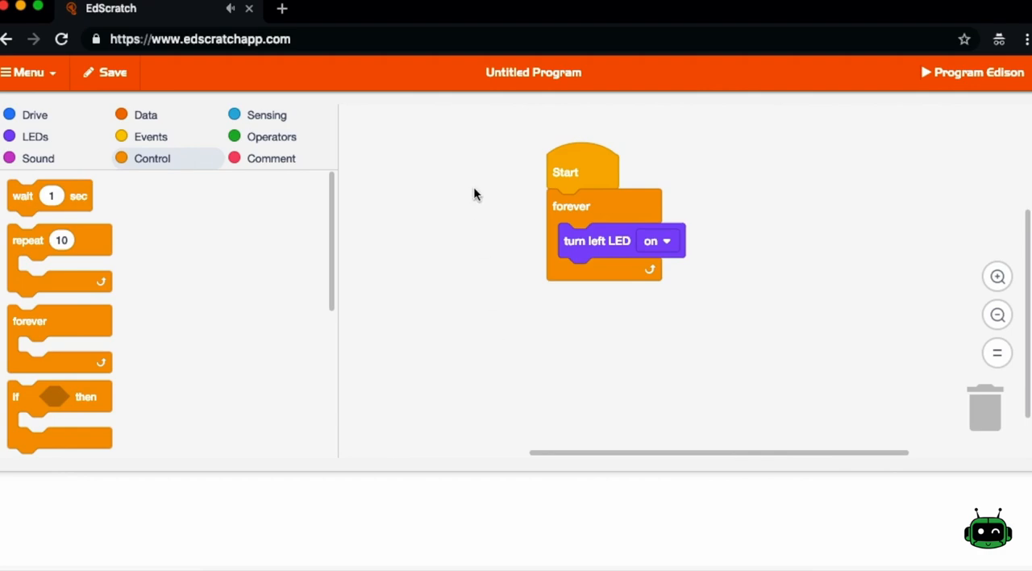